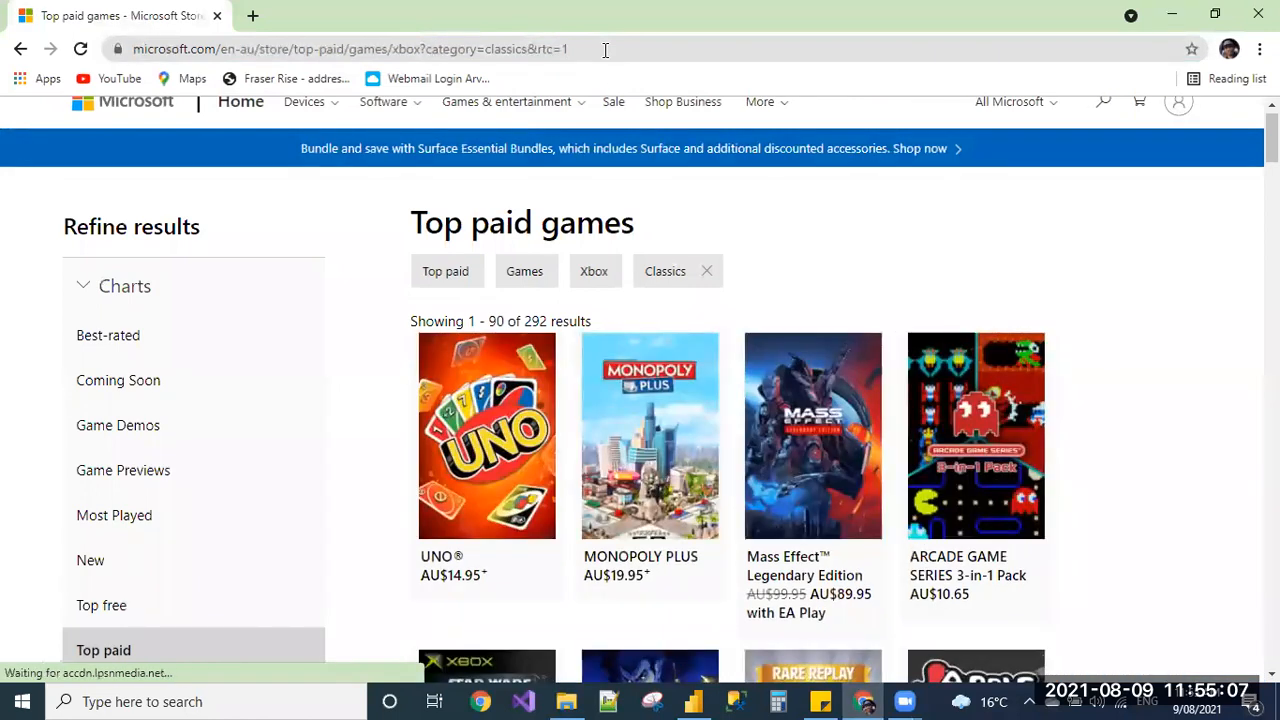
mouse_move(552, 465)
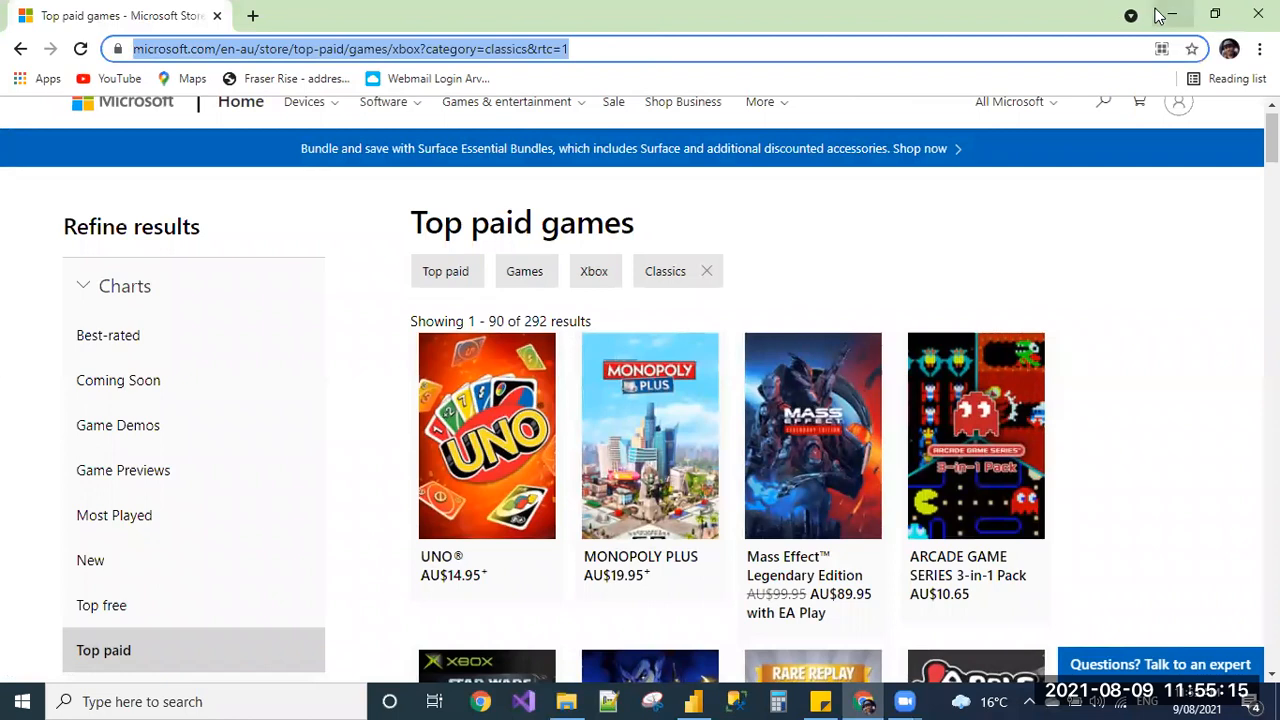
- Switch to the empty Sales-Report, browse the Get data source list, then dismiss it
click(691, 702)
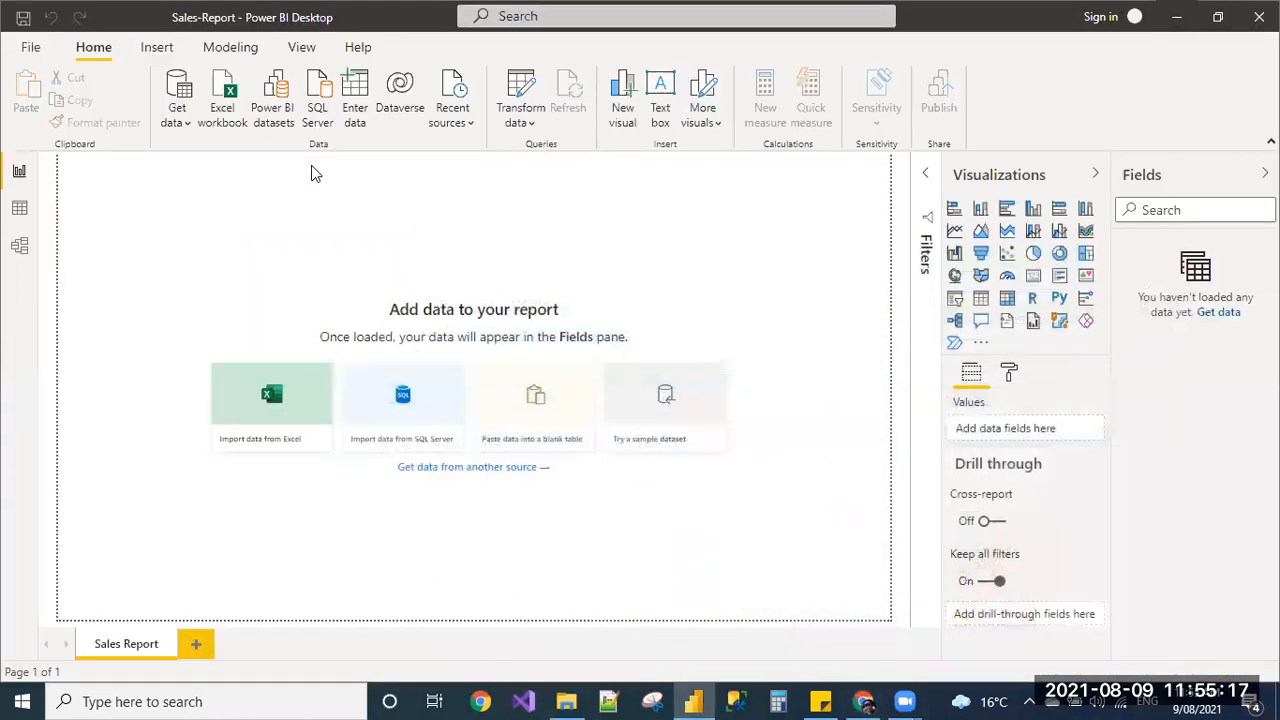
click(176, 95)
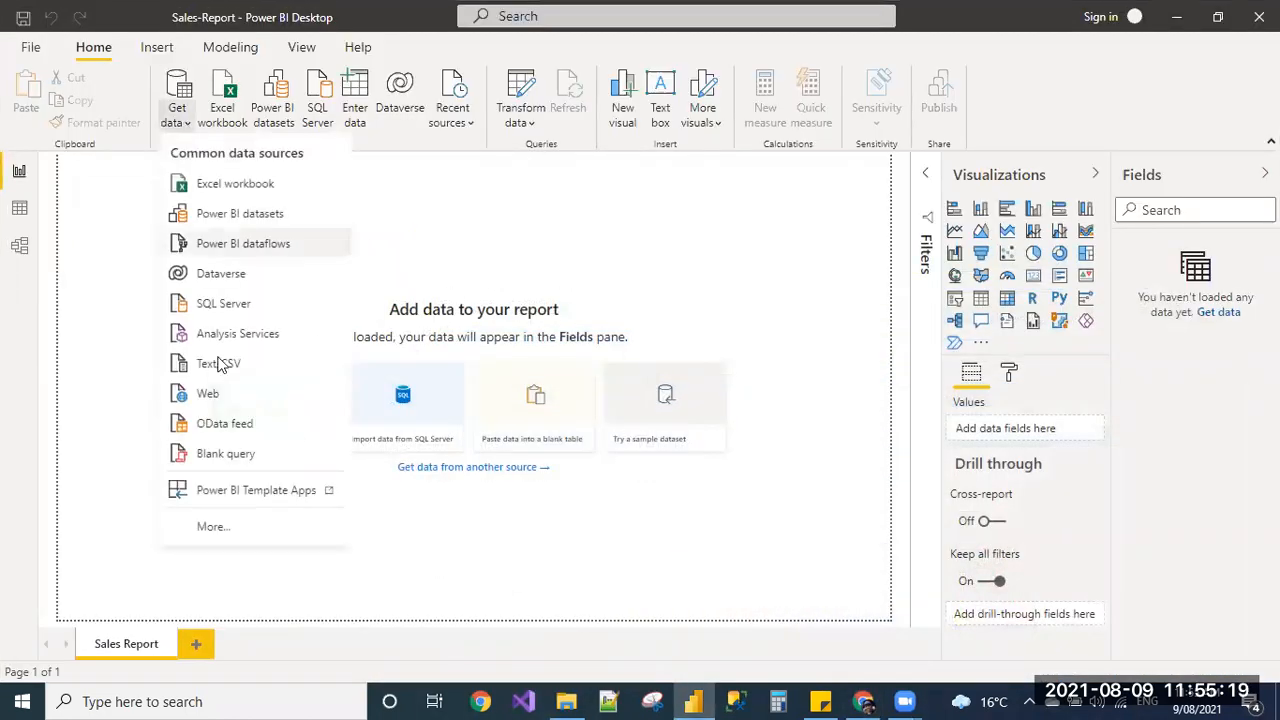
mouse_move(219, 393)
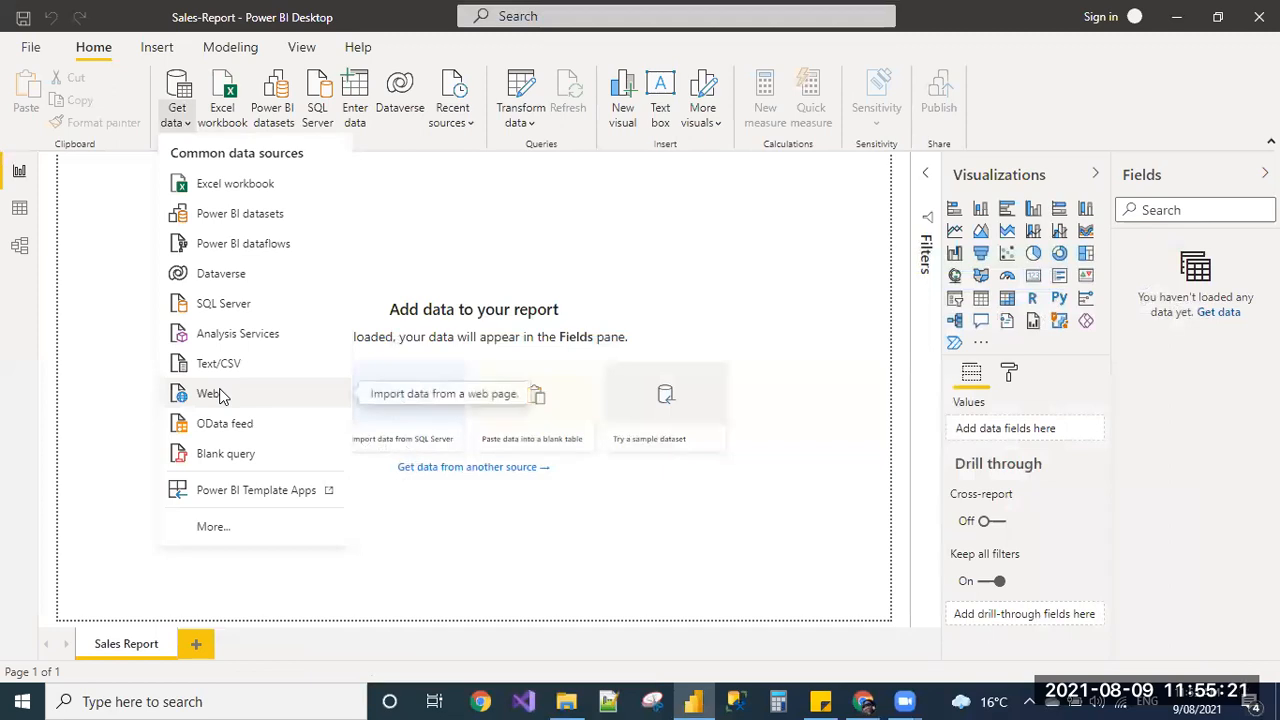
mouse_move(220, 453)
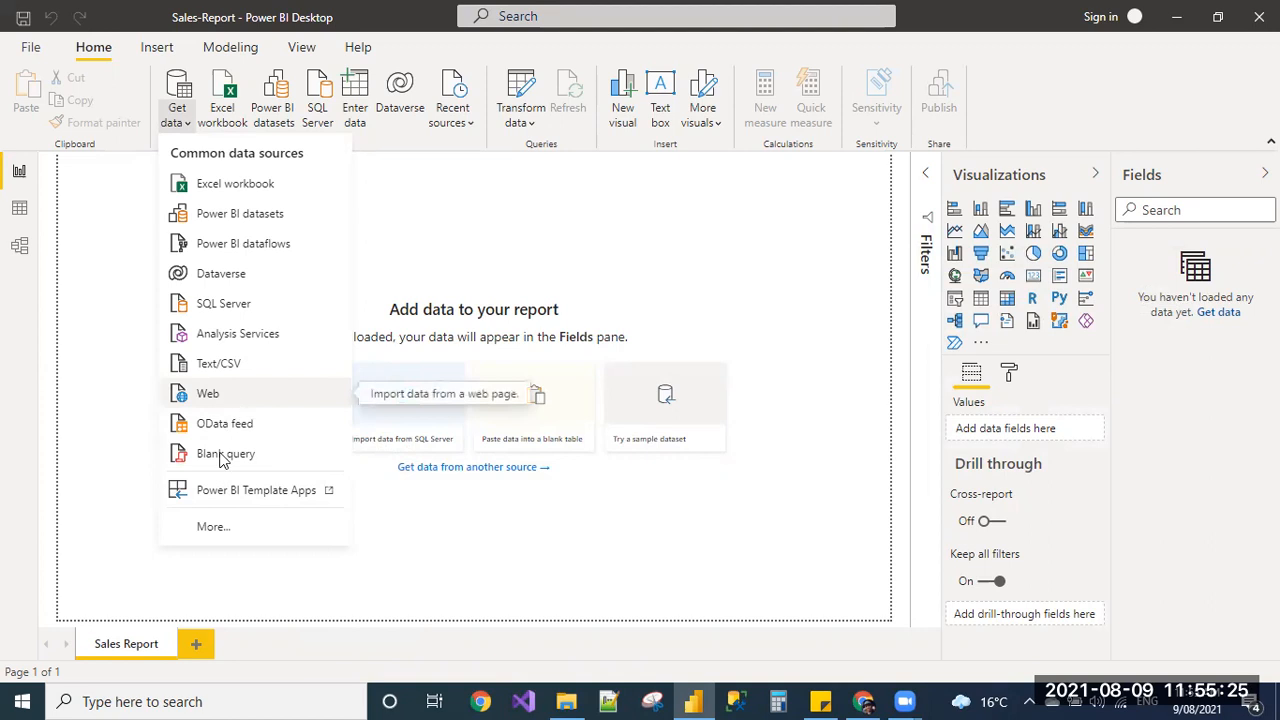
click(464, 281)
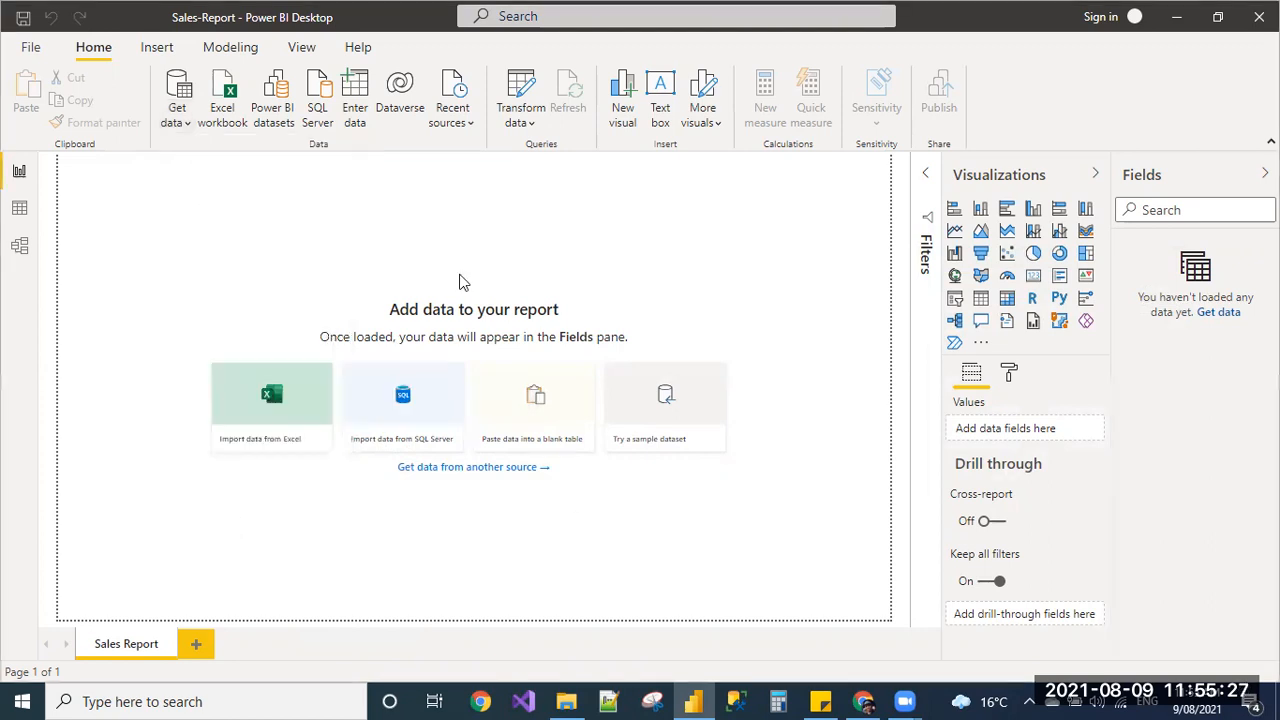
mouse_move(544, 237)
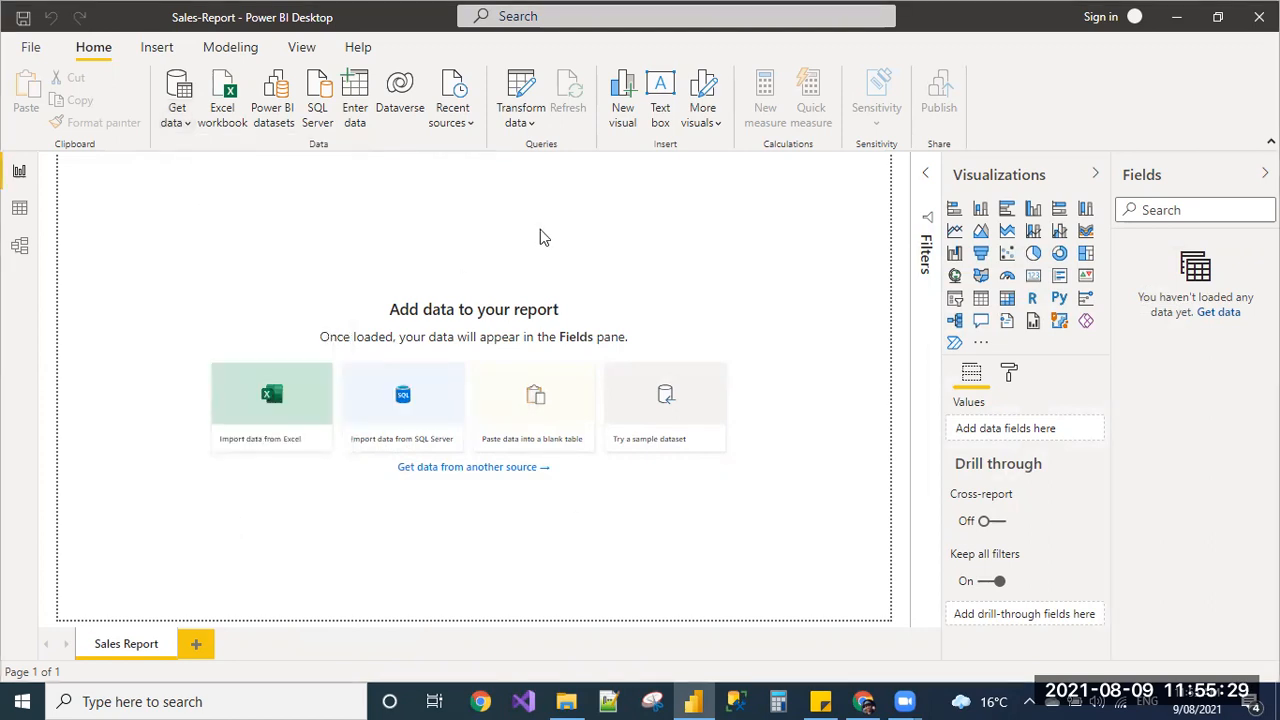
mouse_move(521, 193)
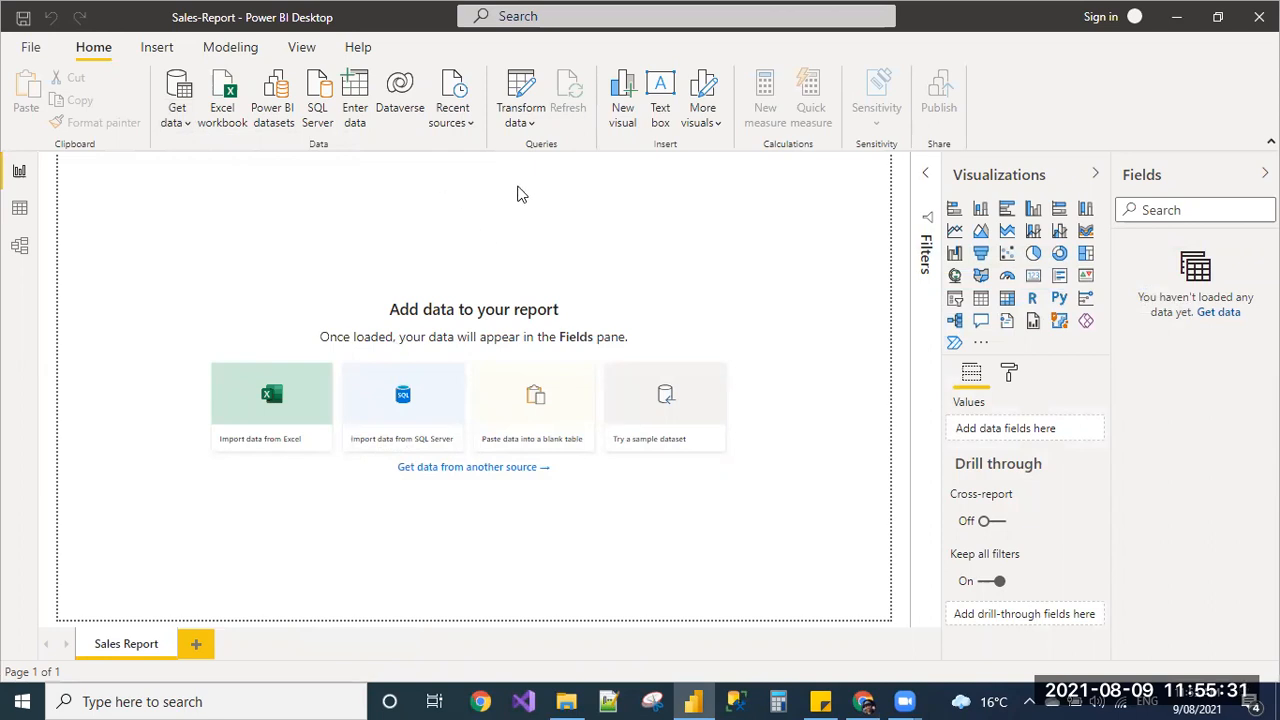
- Choose the Web connector from the Other category of the Get Data catalogue
click(174, 90)
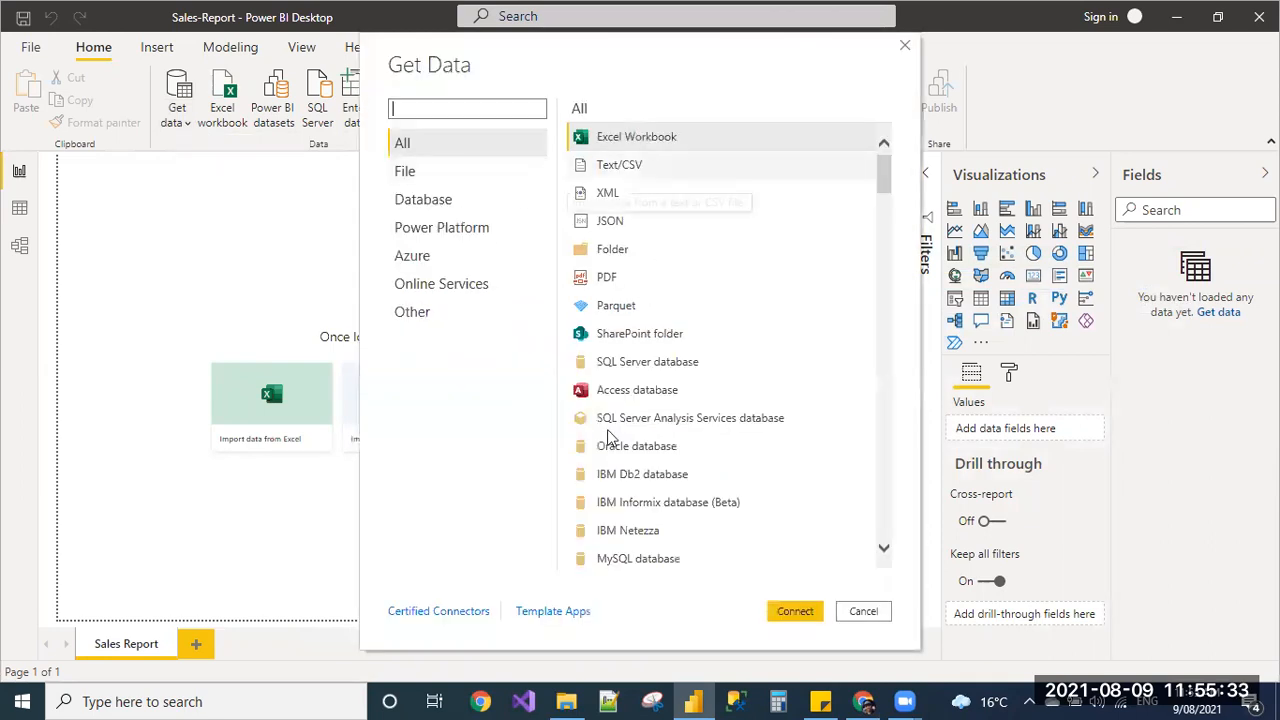
mouse_move(425, 320)
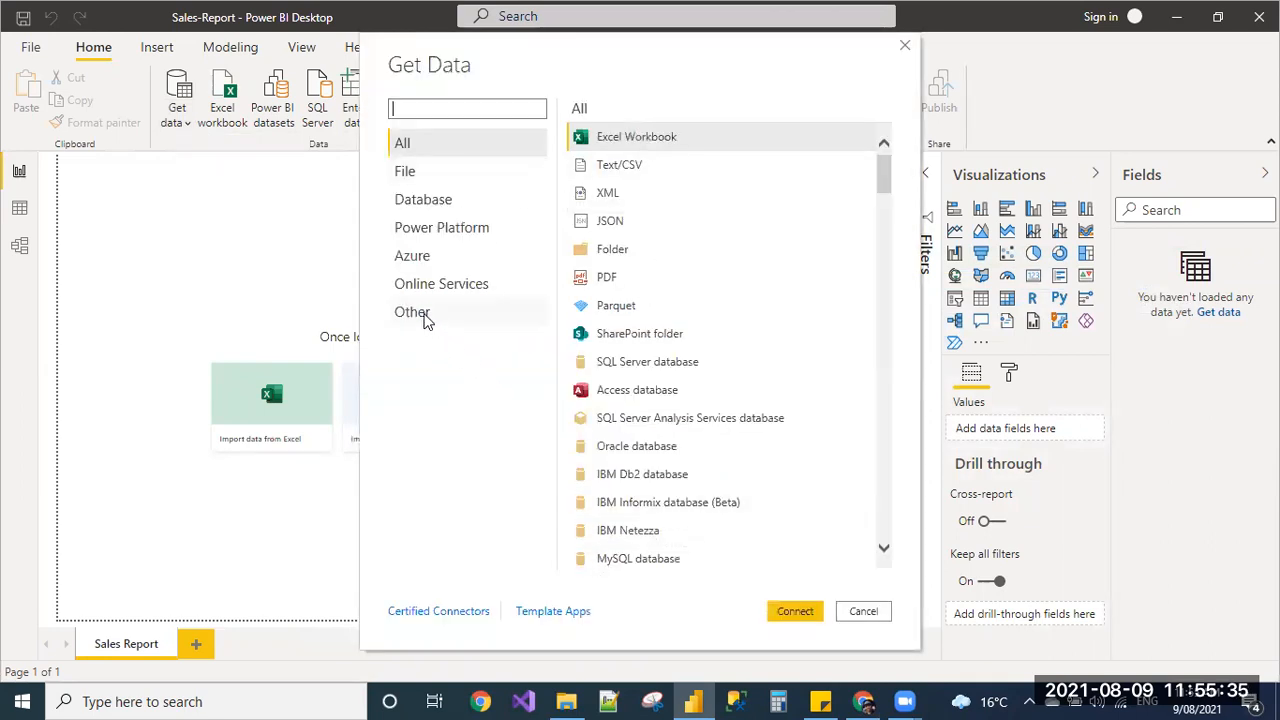
click(412, 311)
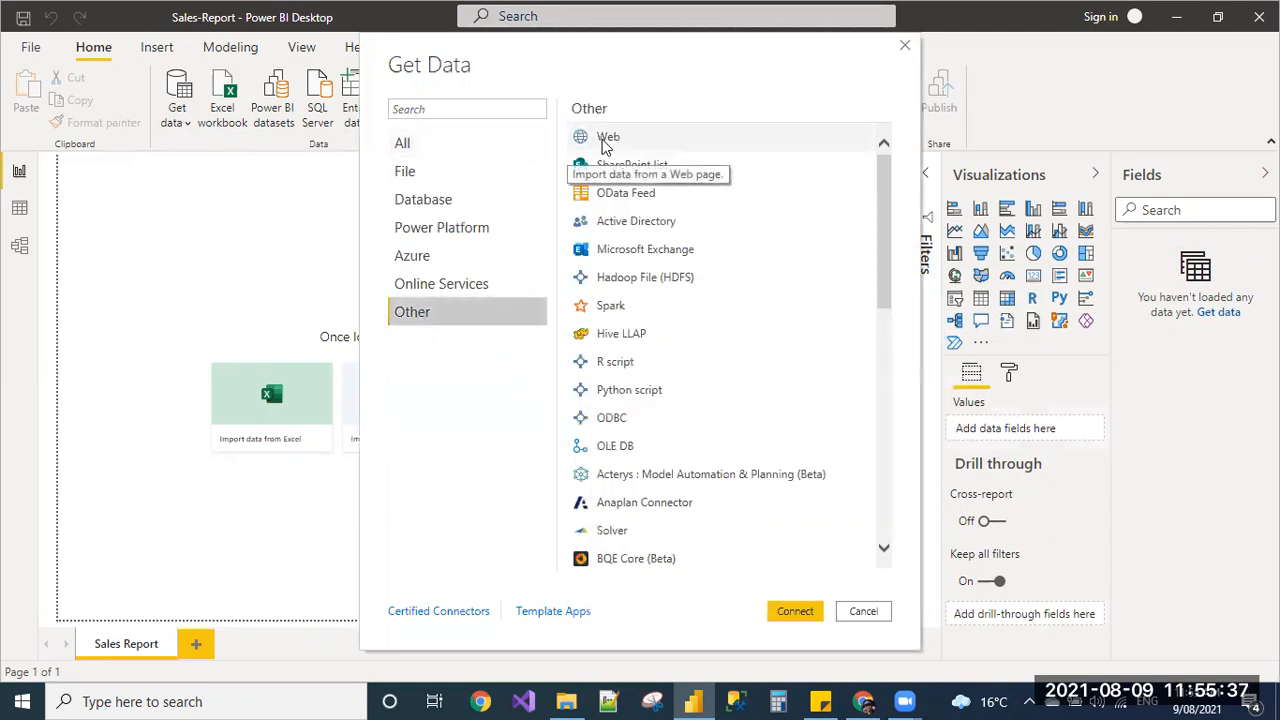
click(863, 611)
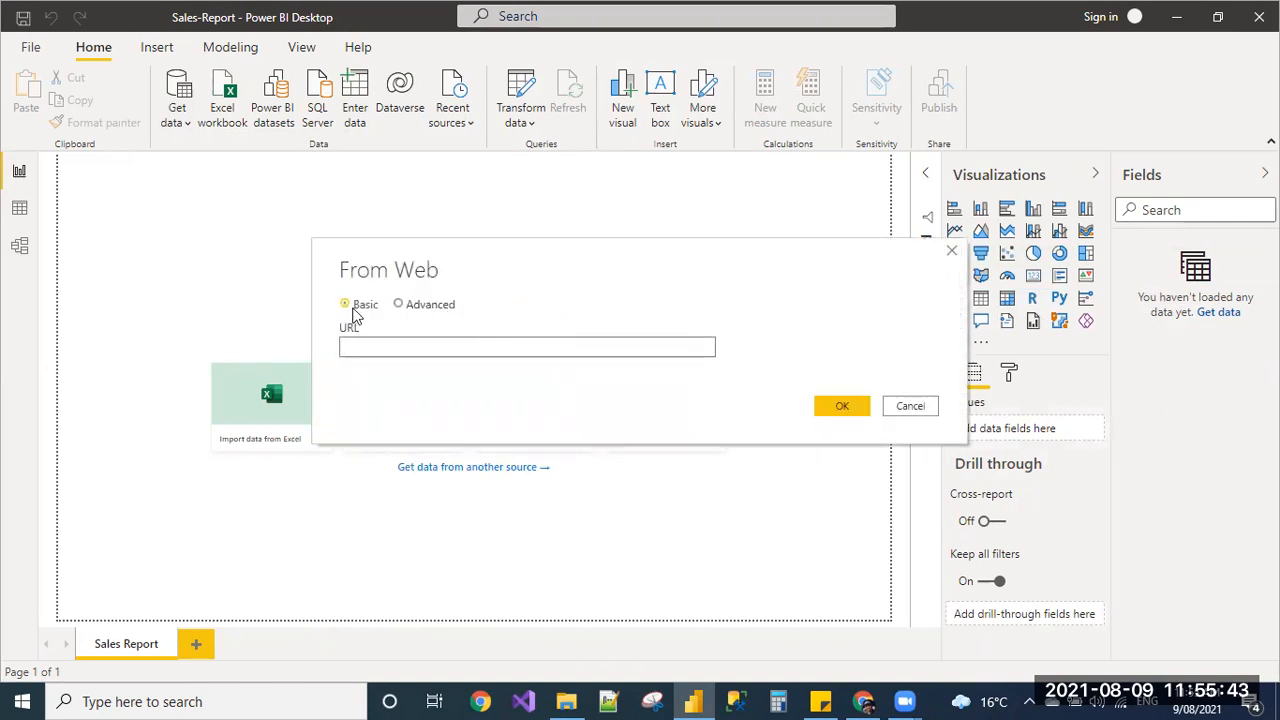
- Submit the Microsoft Store classics page URL in the From Web dialog
click(527, 346)
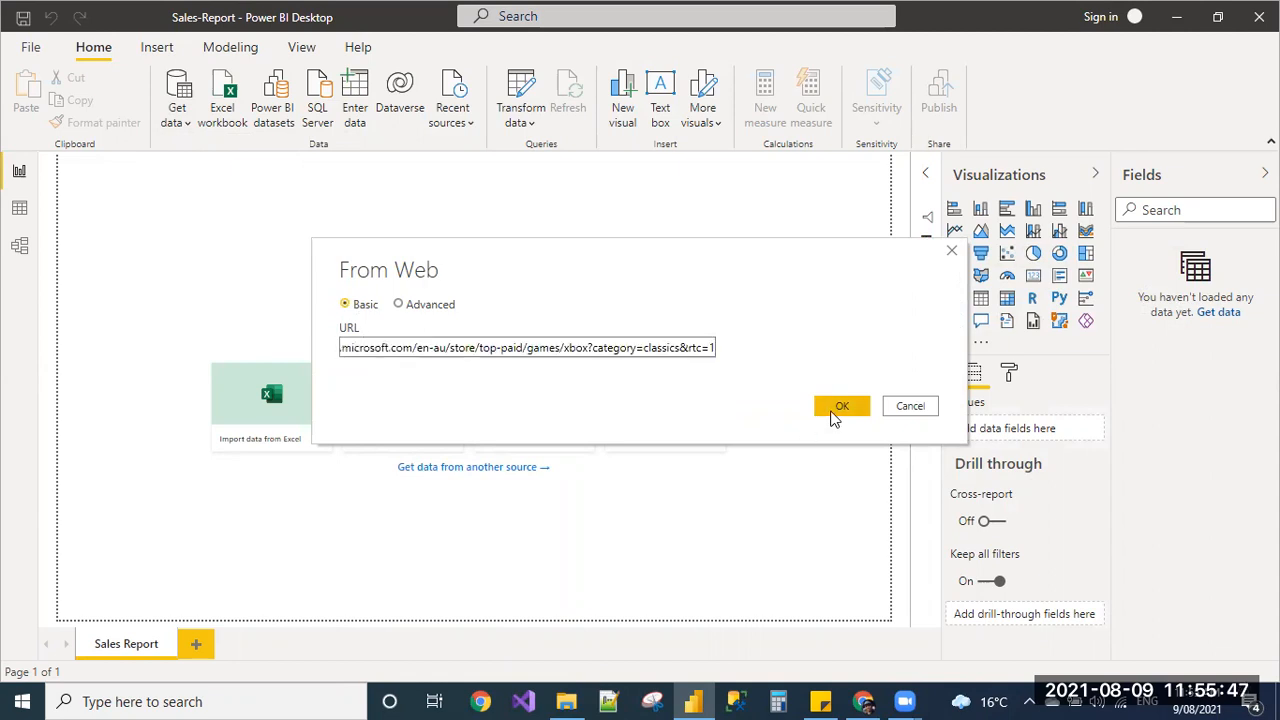
click(841, 406)
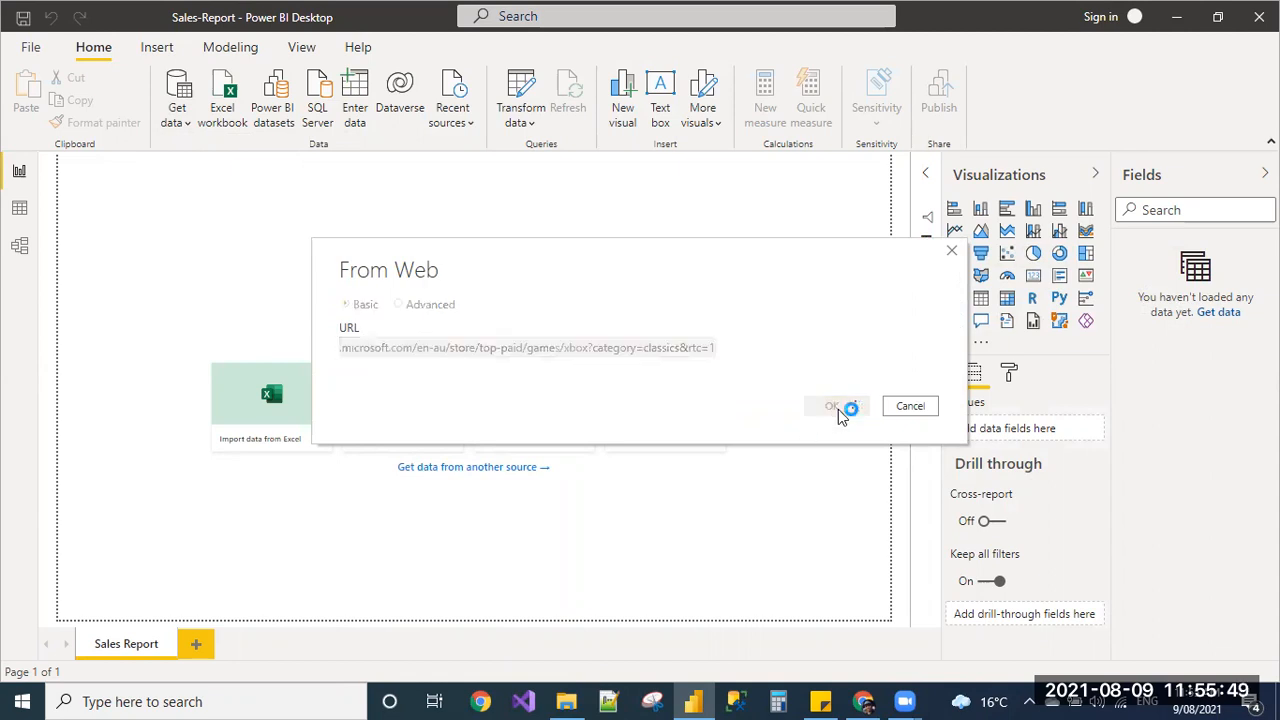
click(833, 405)
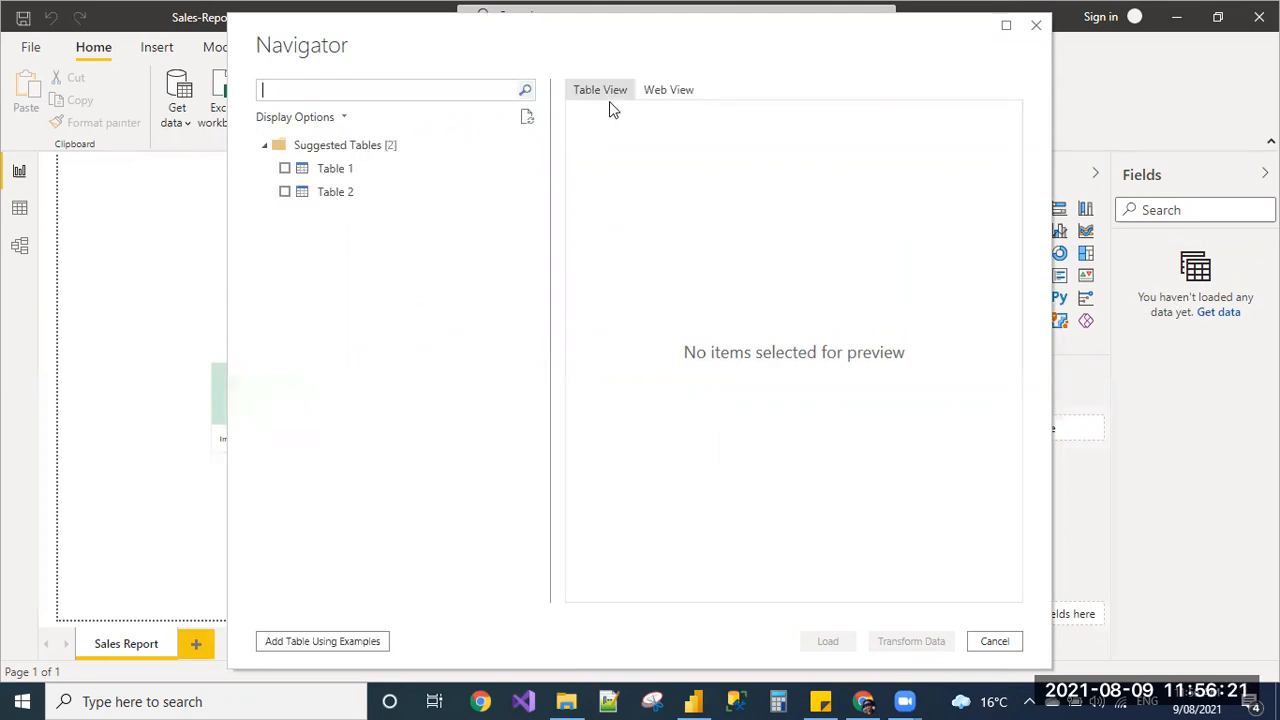
mouse_move(658, 147)
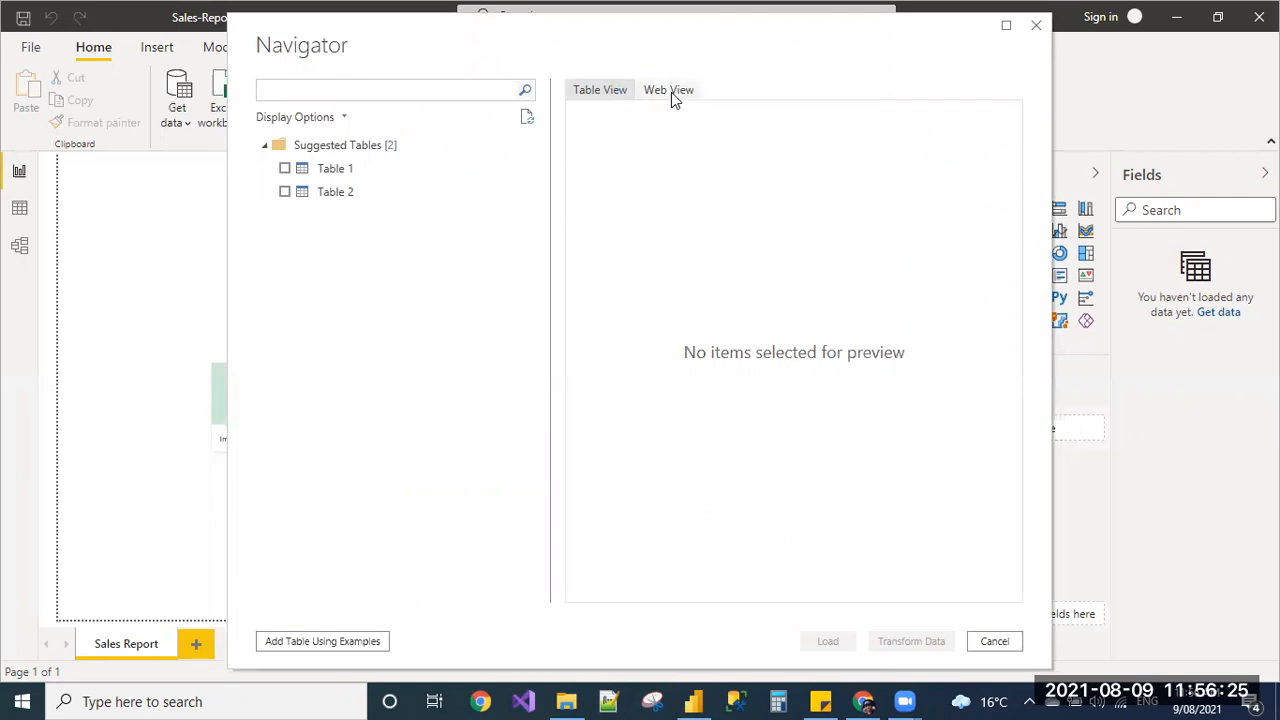
- Preview the store page in Web View and tick Table 1 for import
click(667, 89)
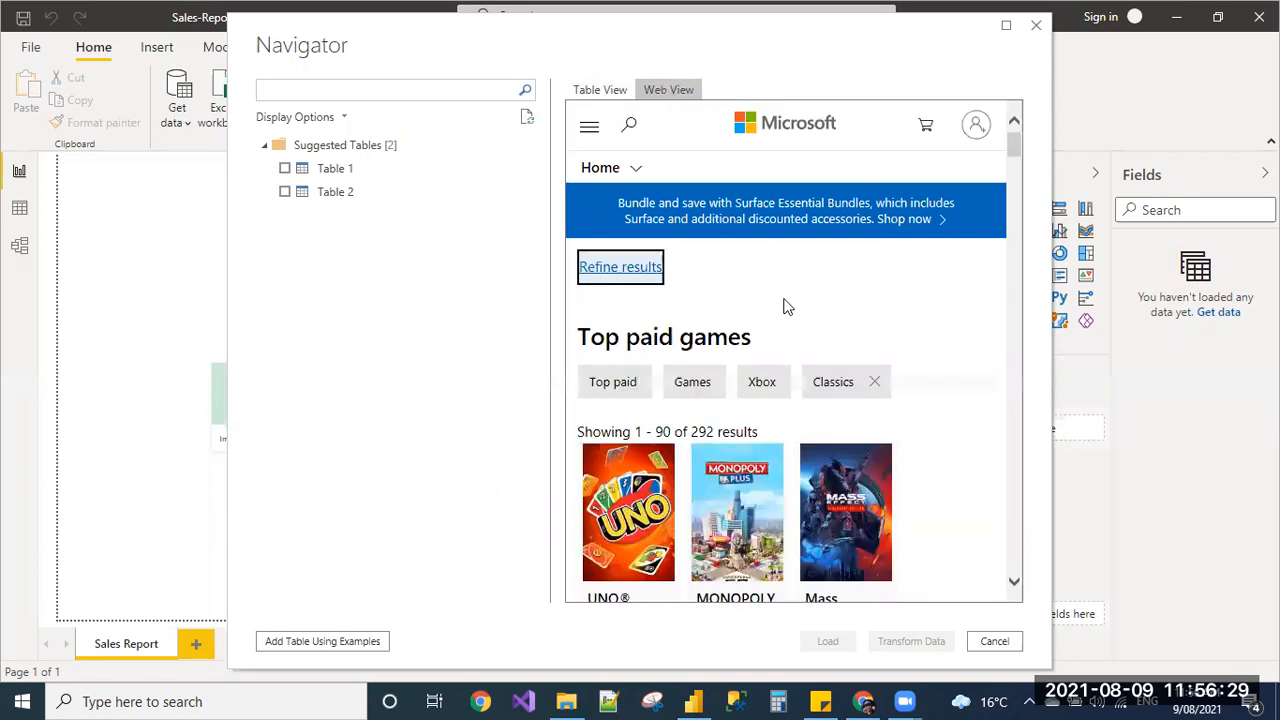
mouse_move(883, 327)
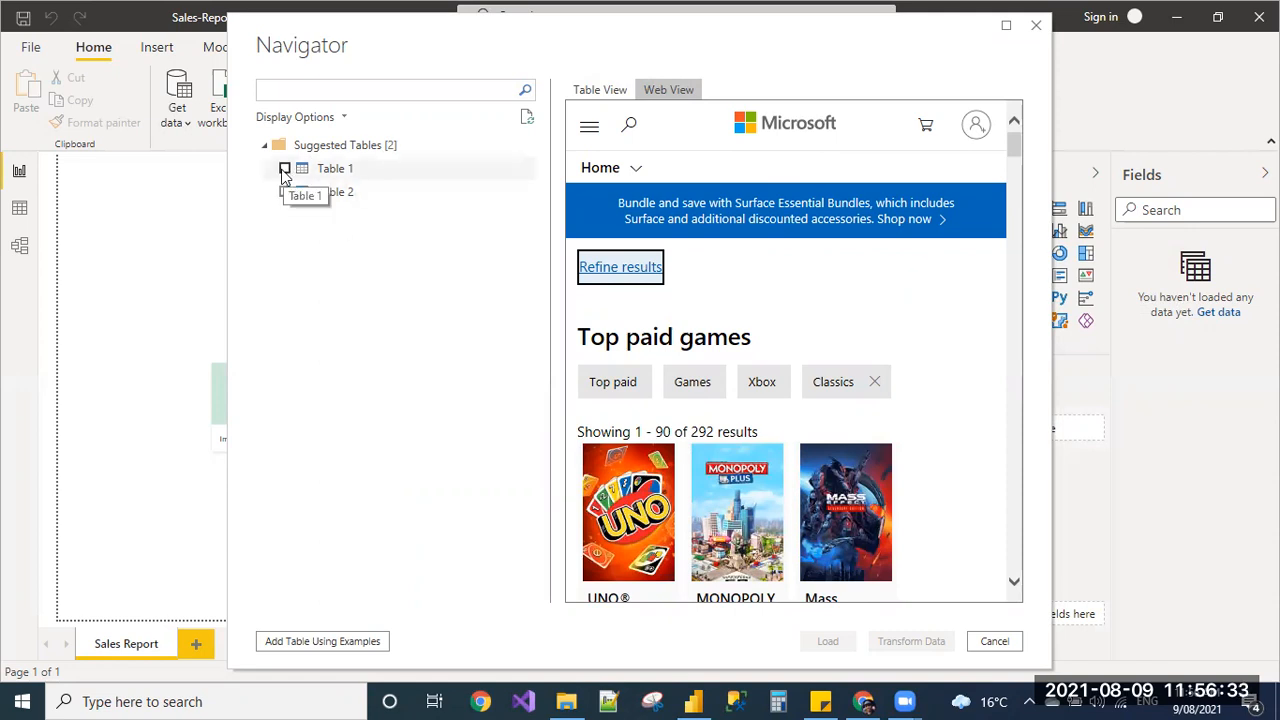
click(284, 168)
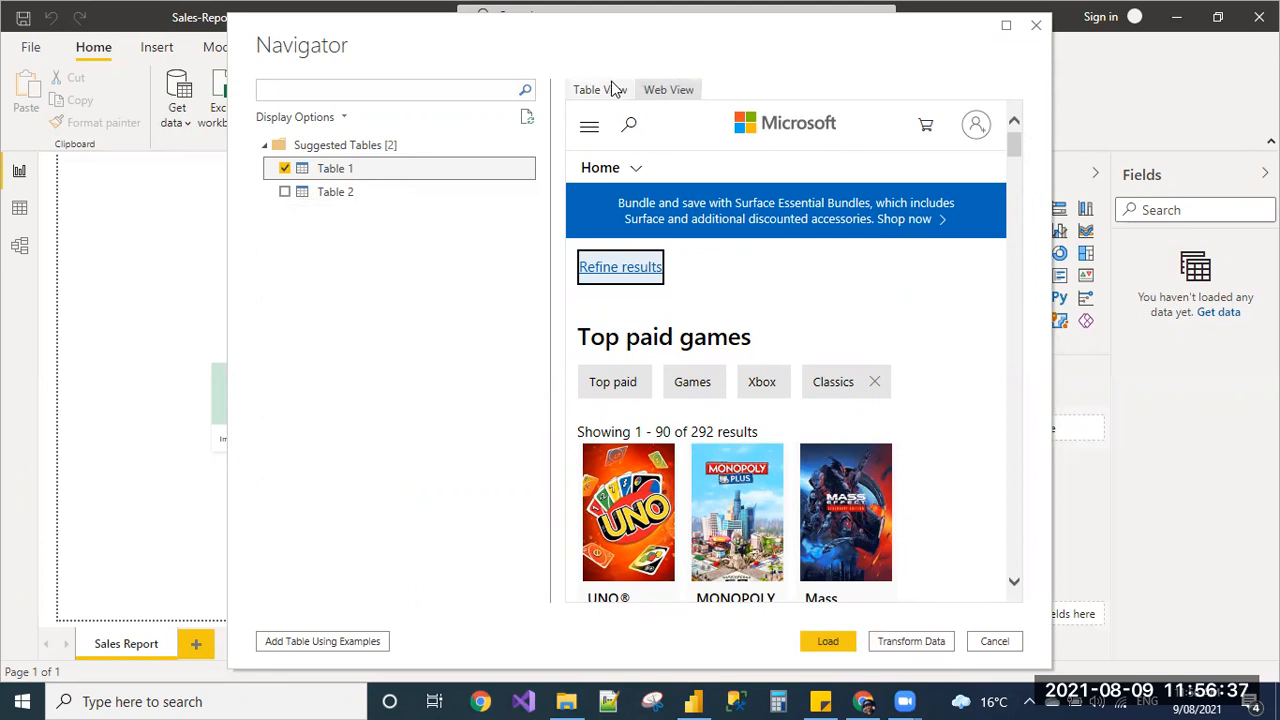
- Preview Table 1, tick Table 2 as well, and scroll across Table 2's columns
click(599, 89)
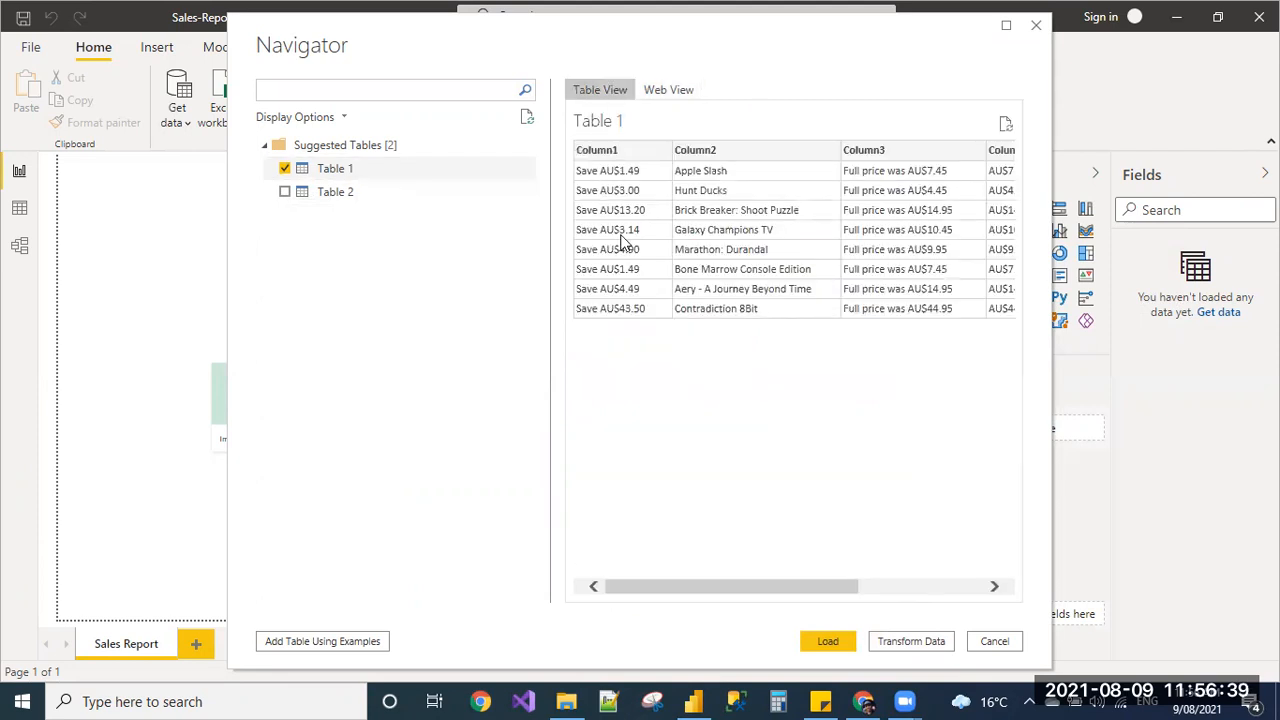
mouse_move(578, 570)
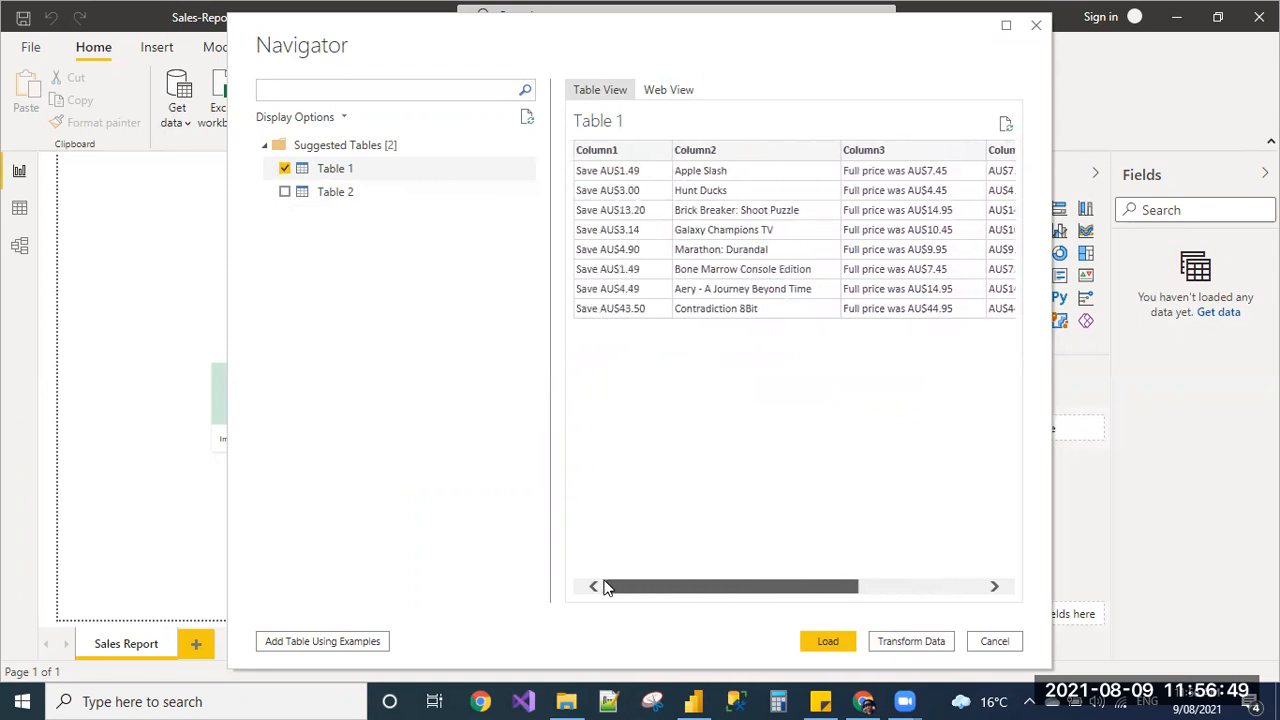
click(285, 191)
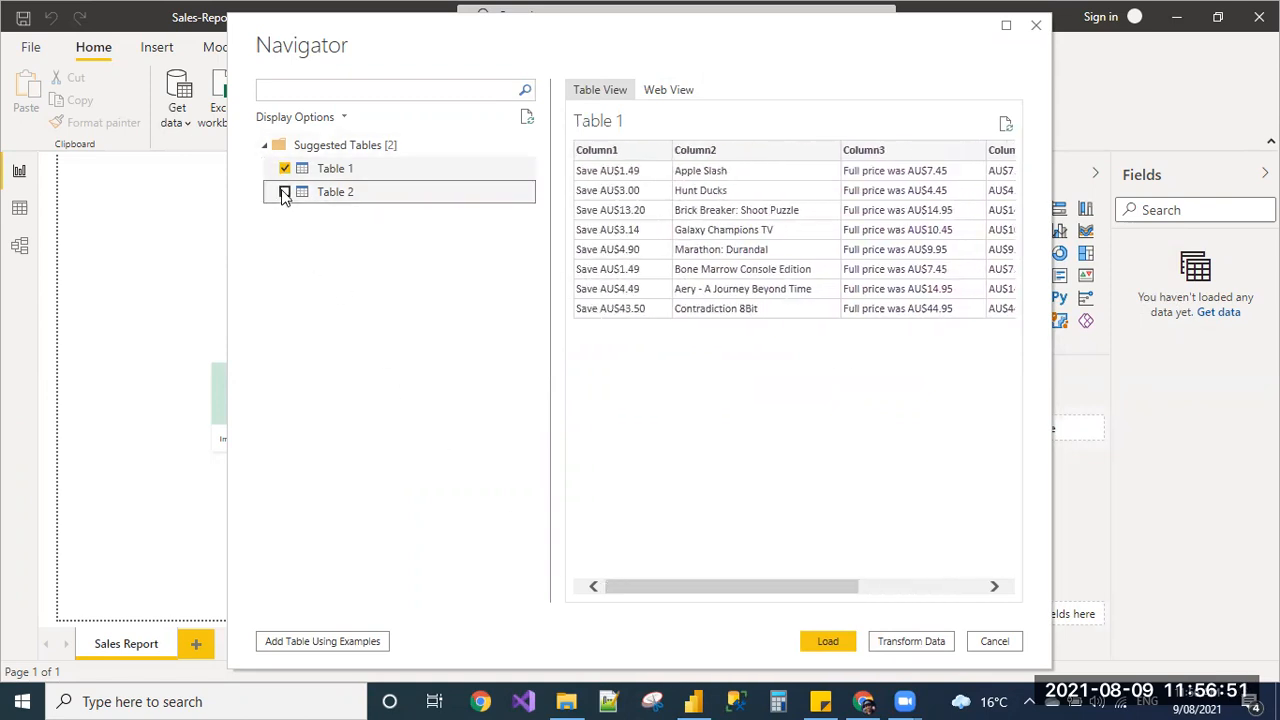
click(285, 191)
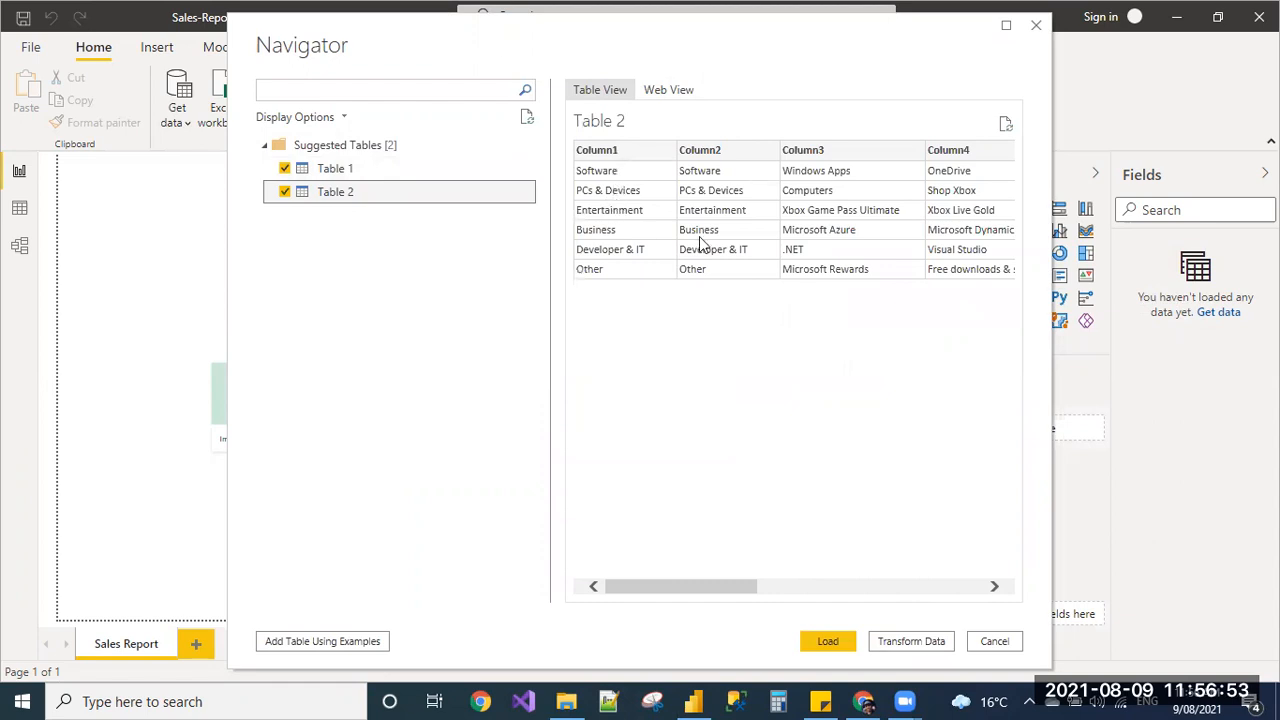
mouse_move(704, 587)
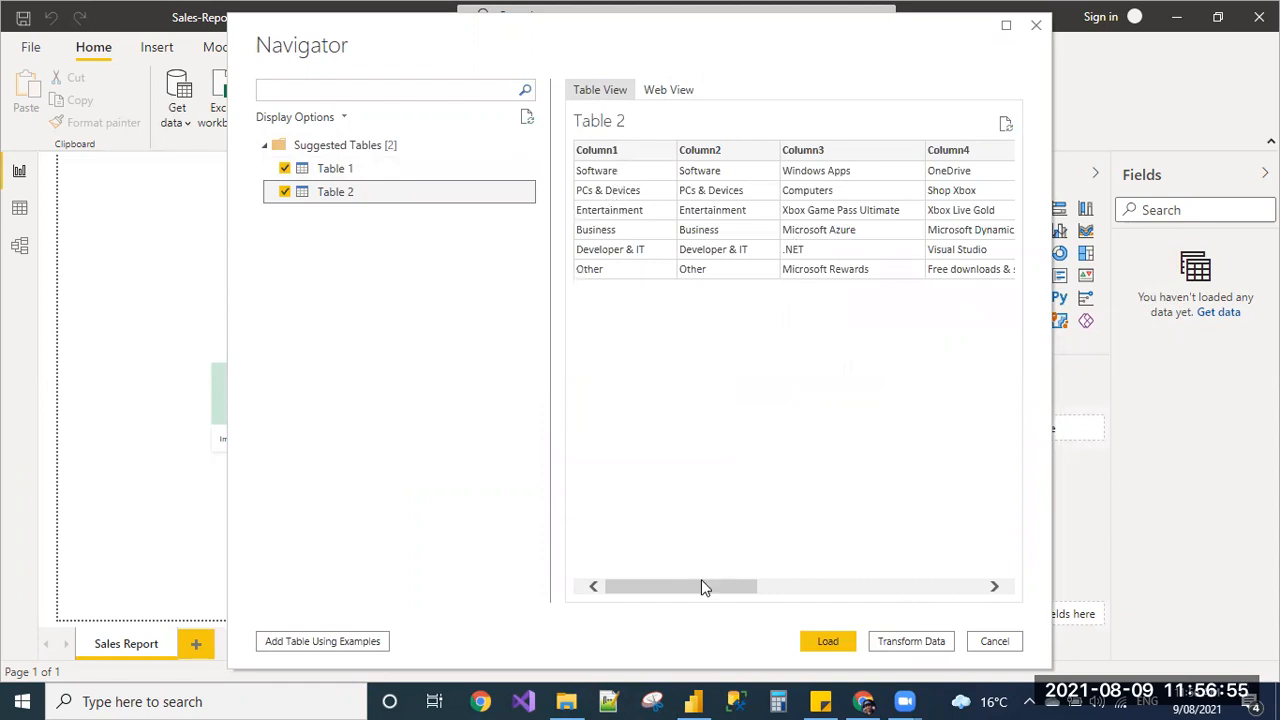
drag(680, 587, 695, 587)
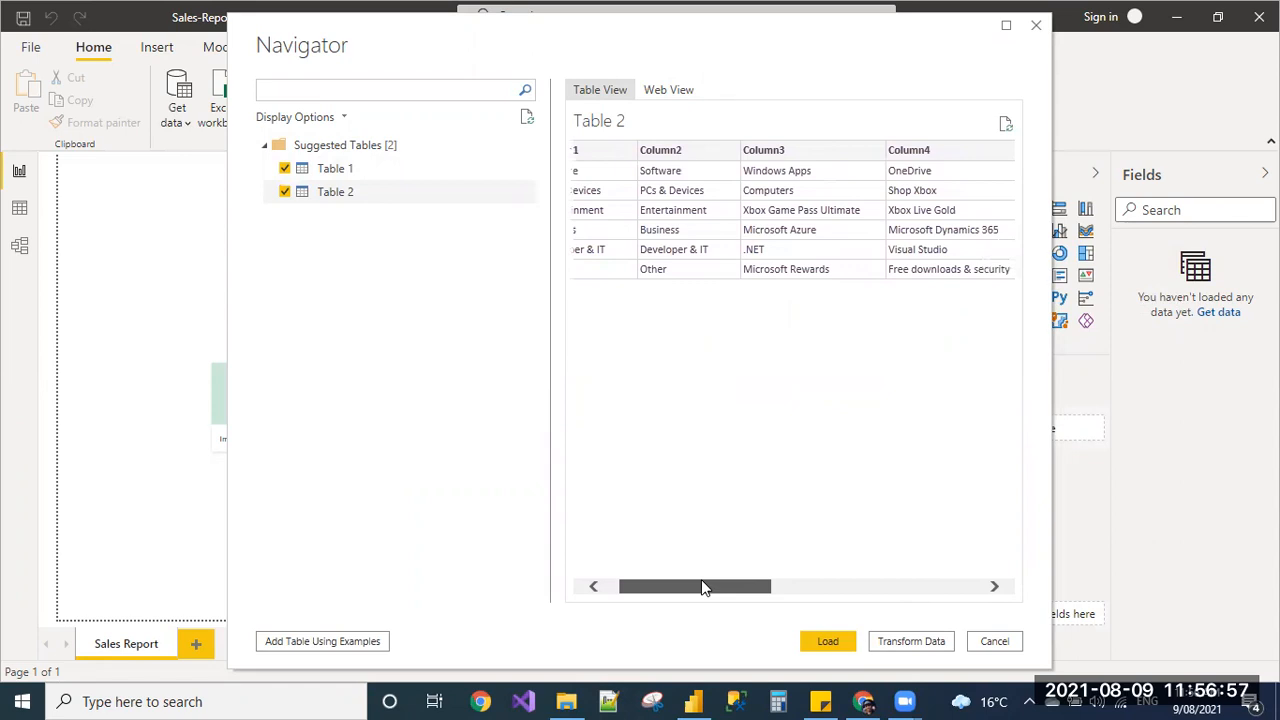
drag(695, 586, 852, 586)
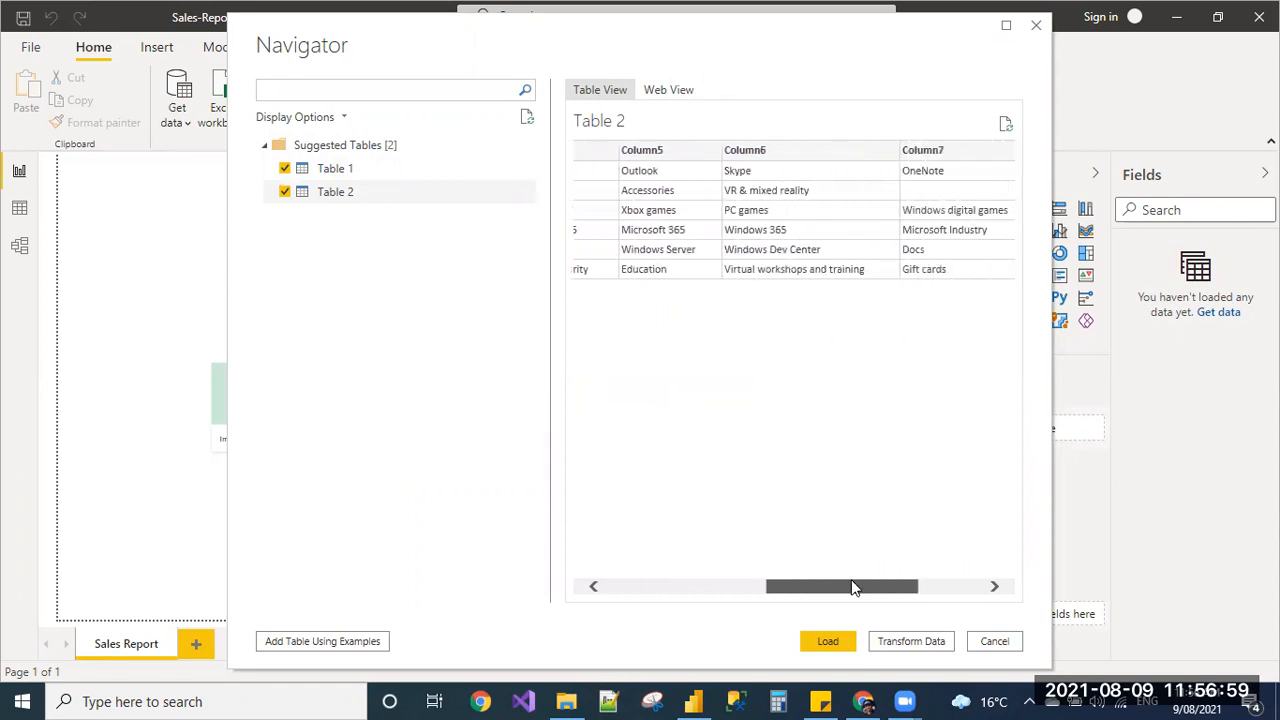
drag(840, 586, 905, 586)
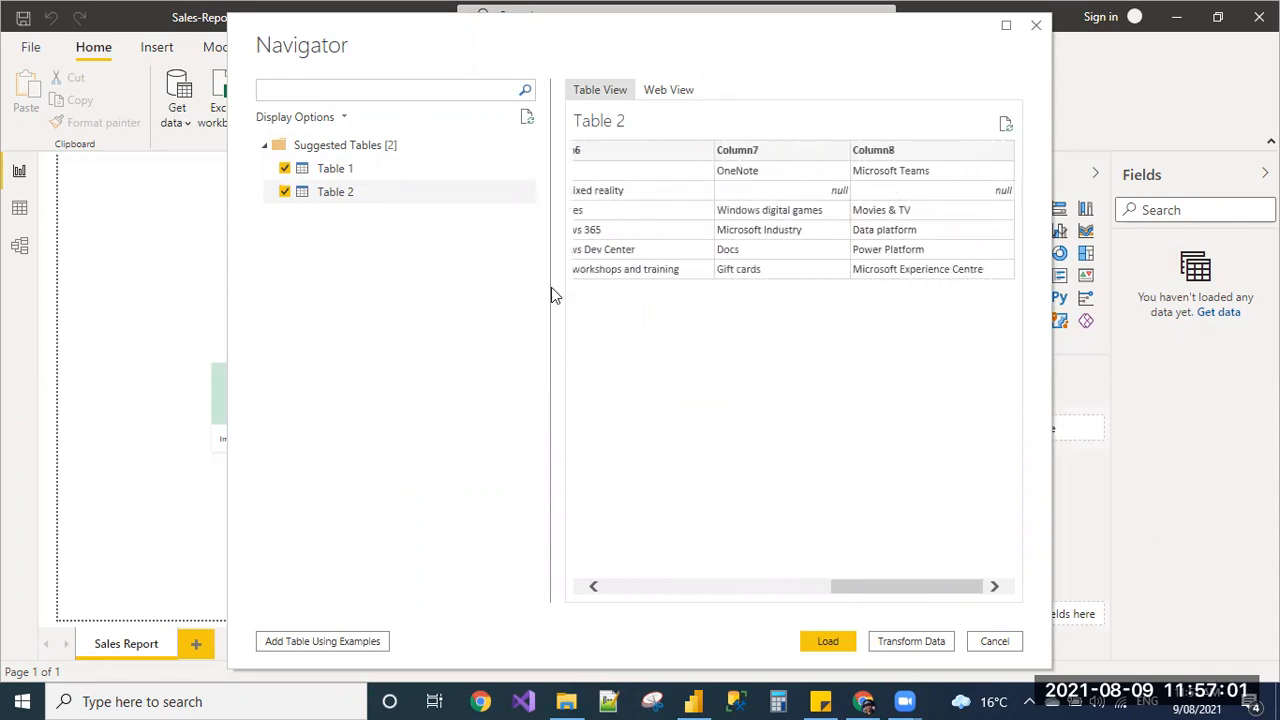
mouse_move(797, 586)
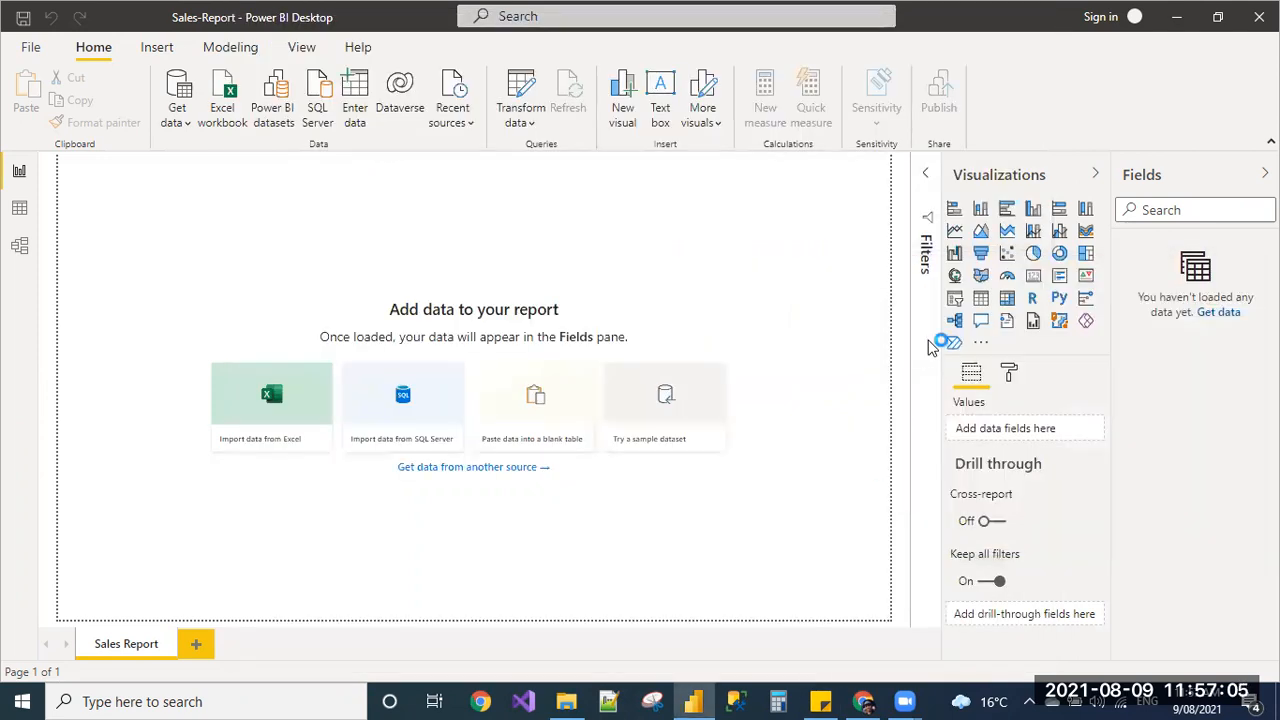
- Load Table 1 and Table 2 from the Navigator into the report
click(270, 395)
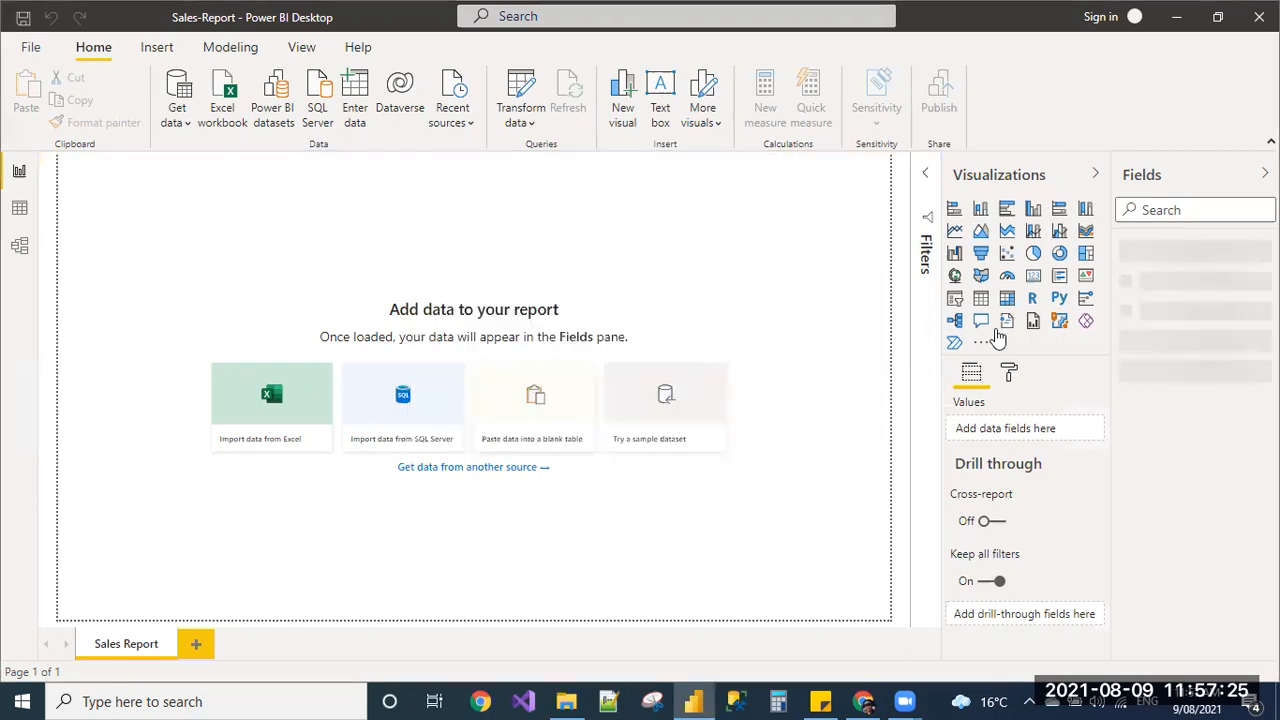
mouse_move(855, 280)
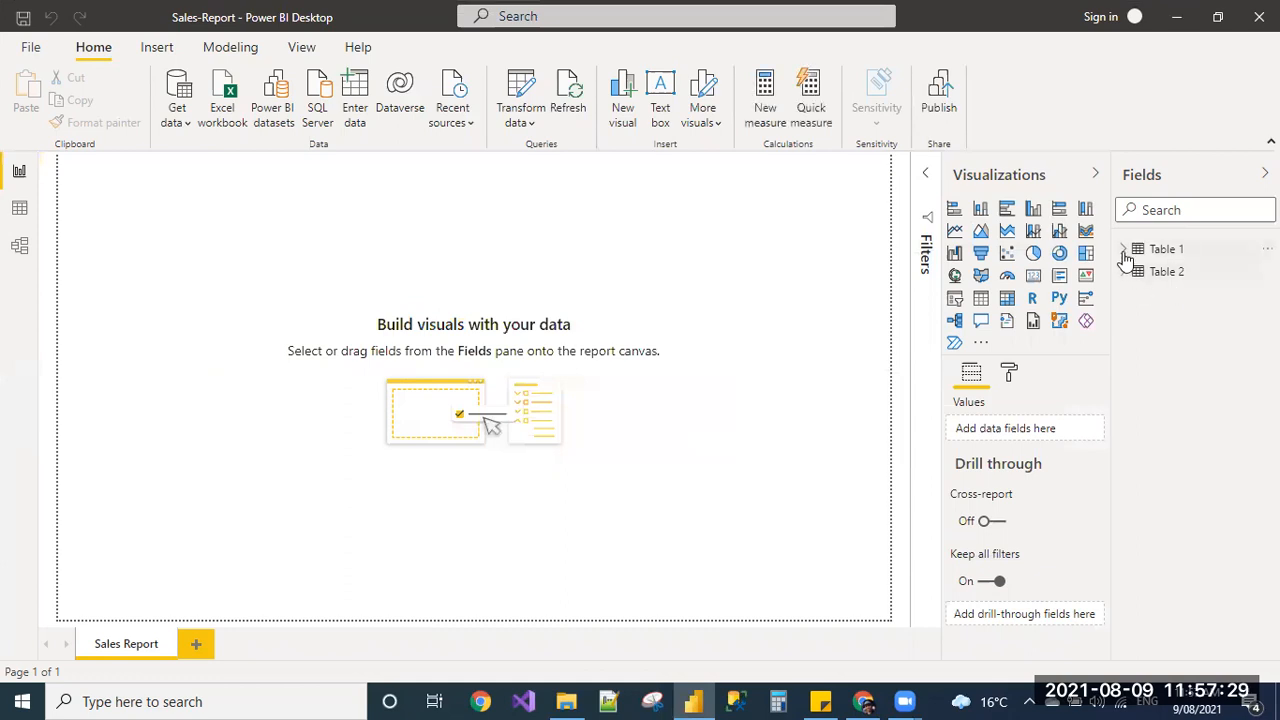
- Expand Table 1 and Table 2 in the Fields pane and show transform options
click(1129, 249)
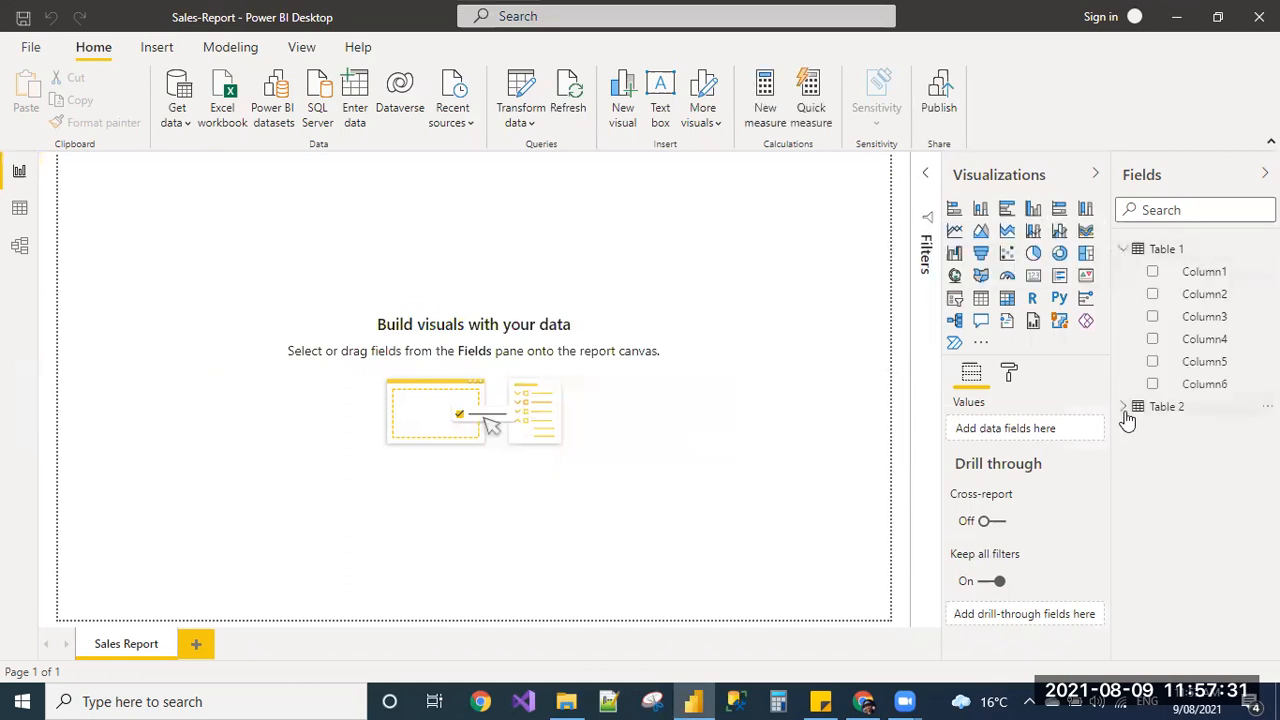
click(1125, 406)
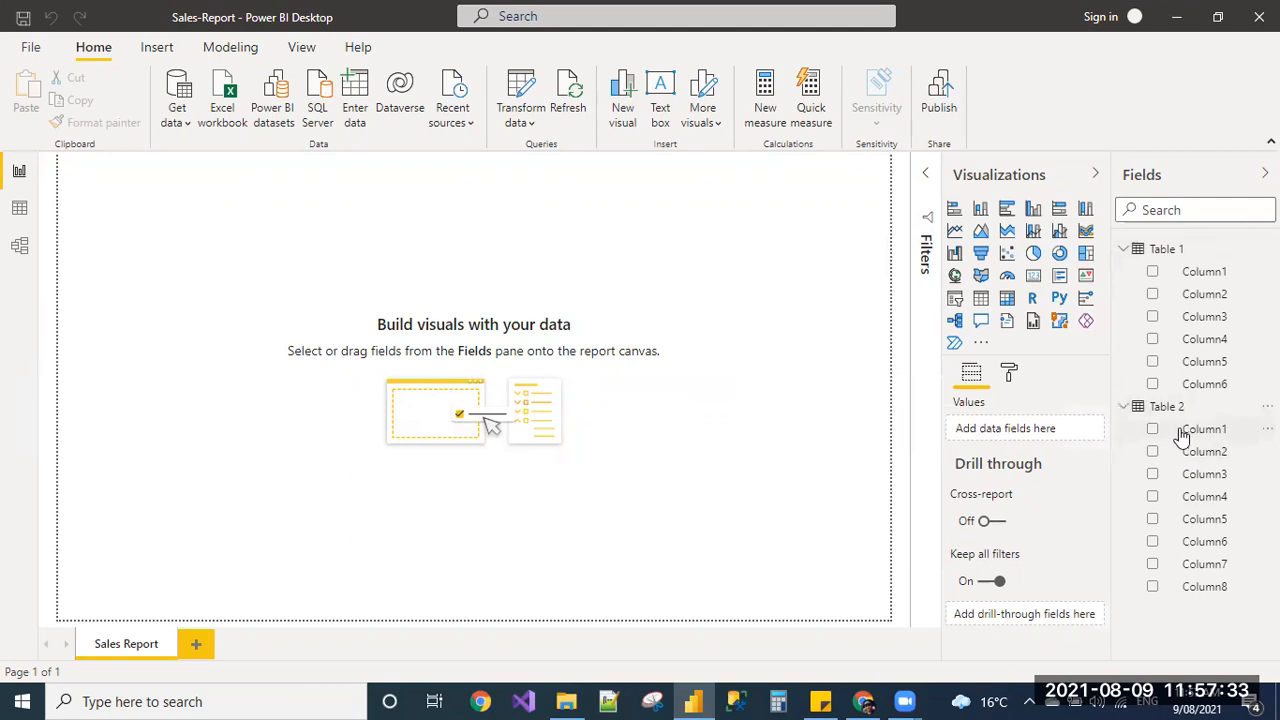
mouse_move(517, 95)
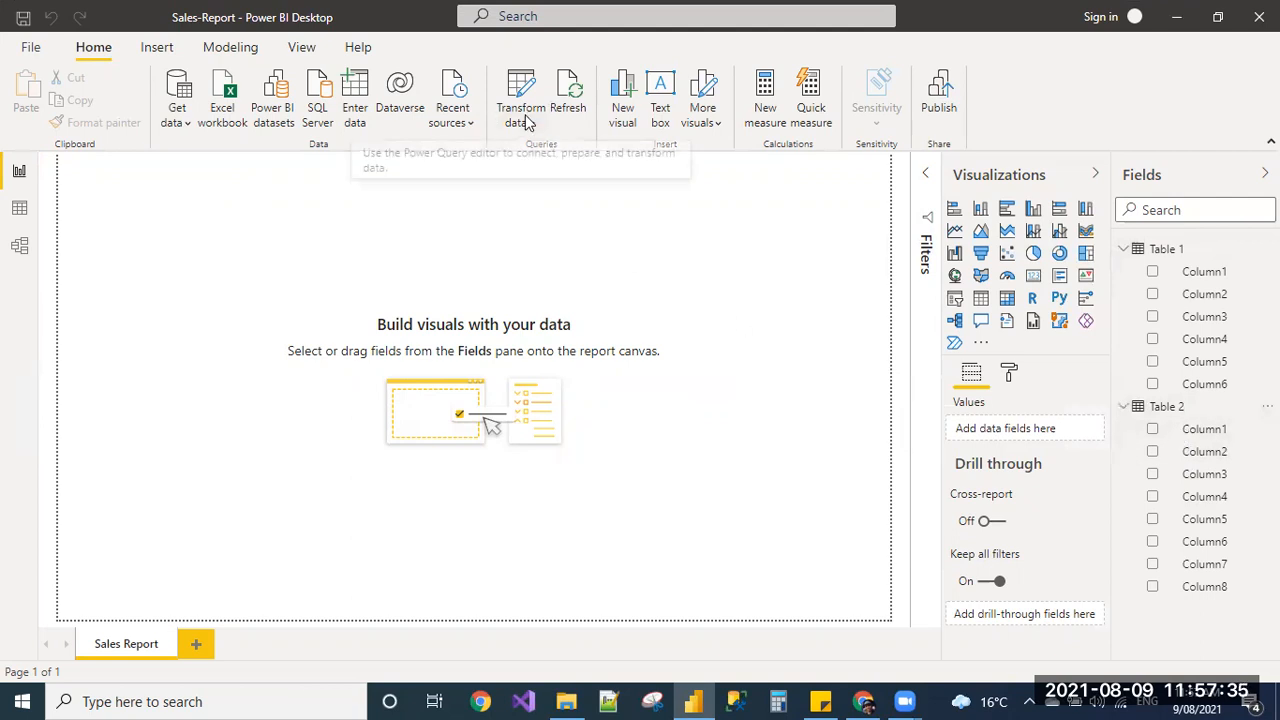
click(17, 243)
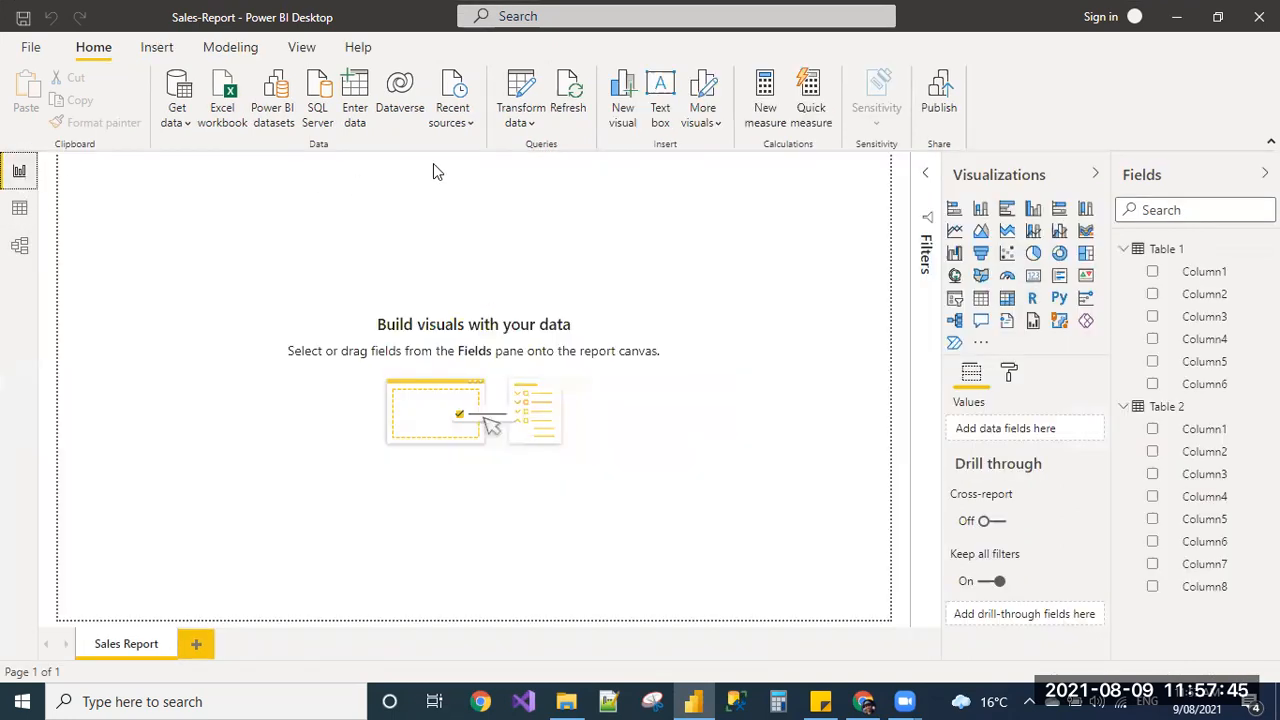
click(519, 123)
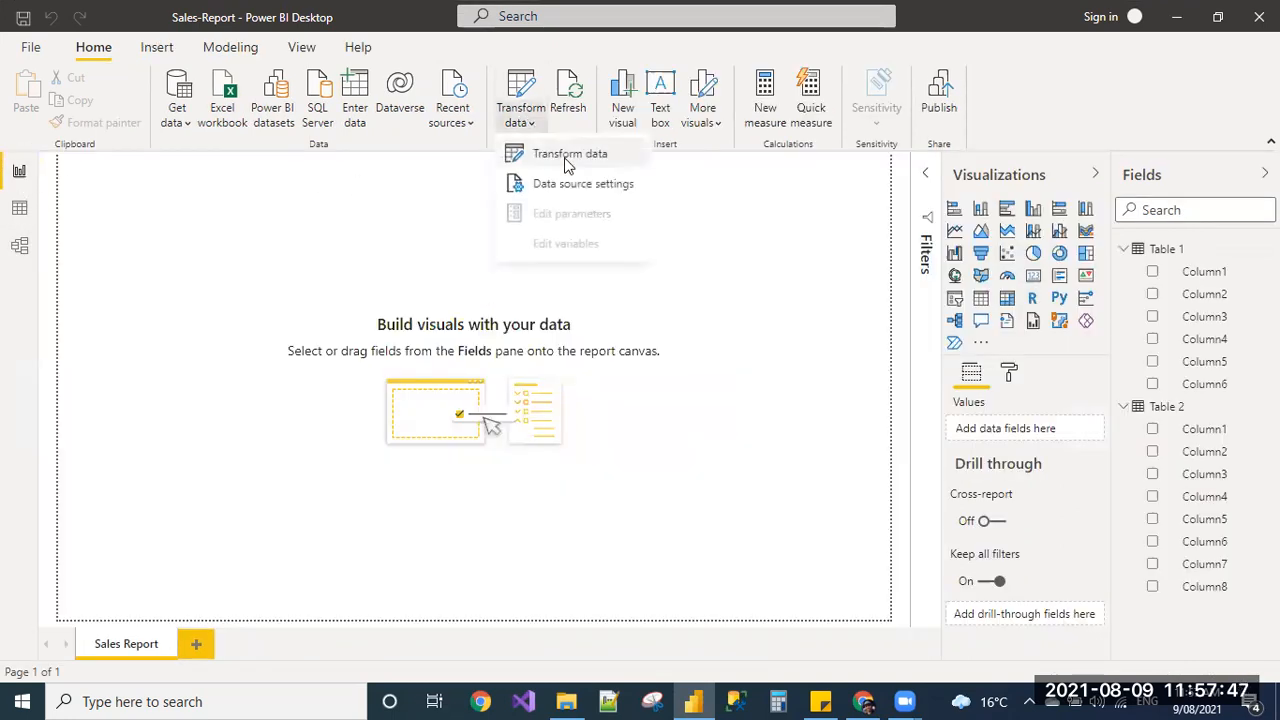
- Launch Power Query Editor showing Table 1's eight game deal rows
click(567, 153)
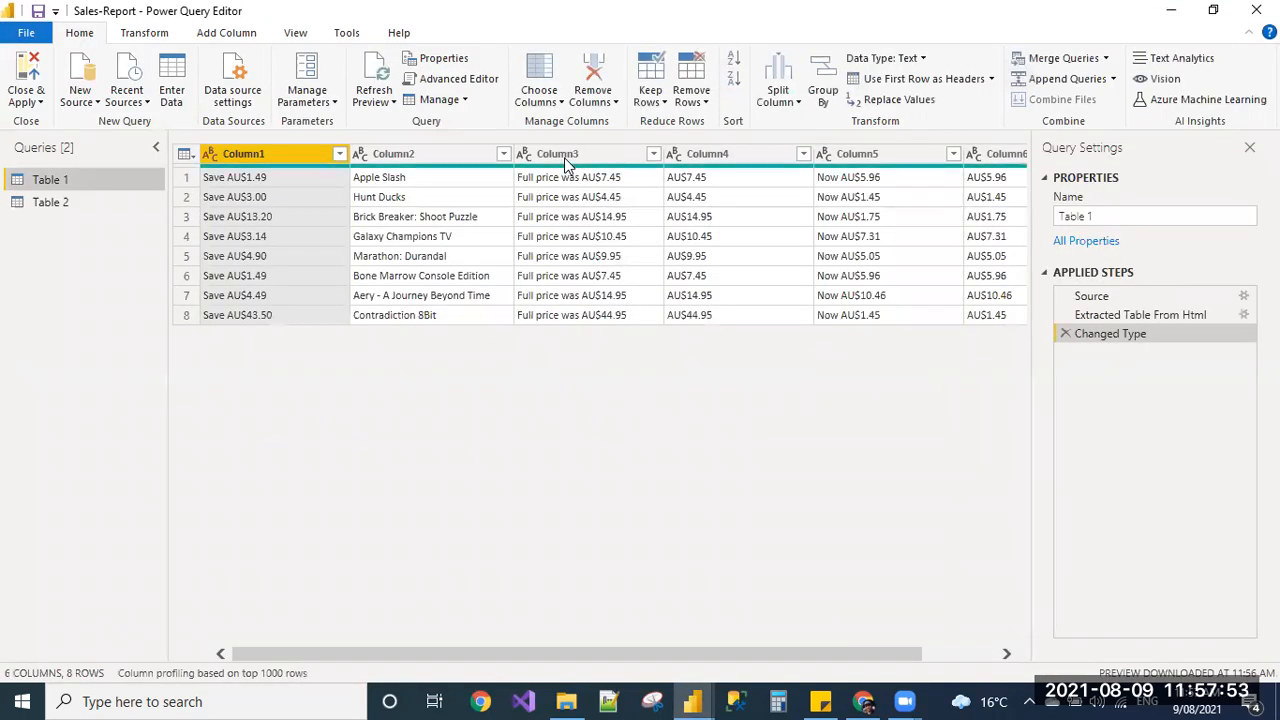
click(244, 153)
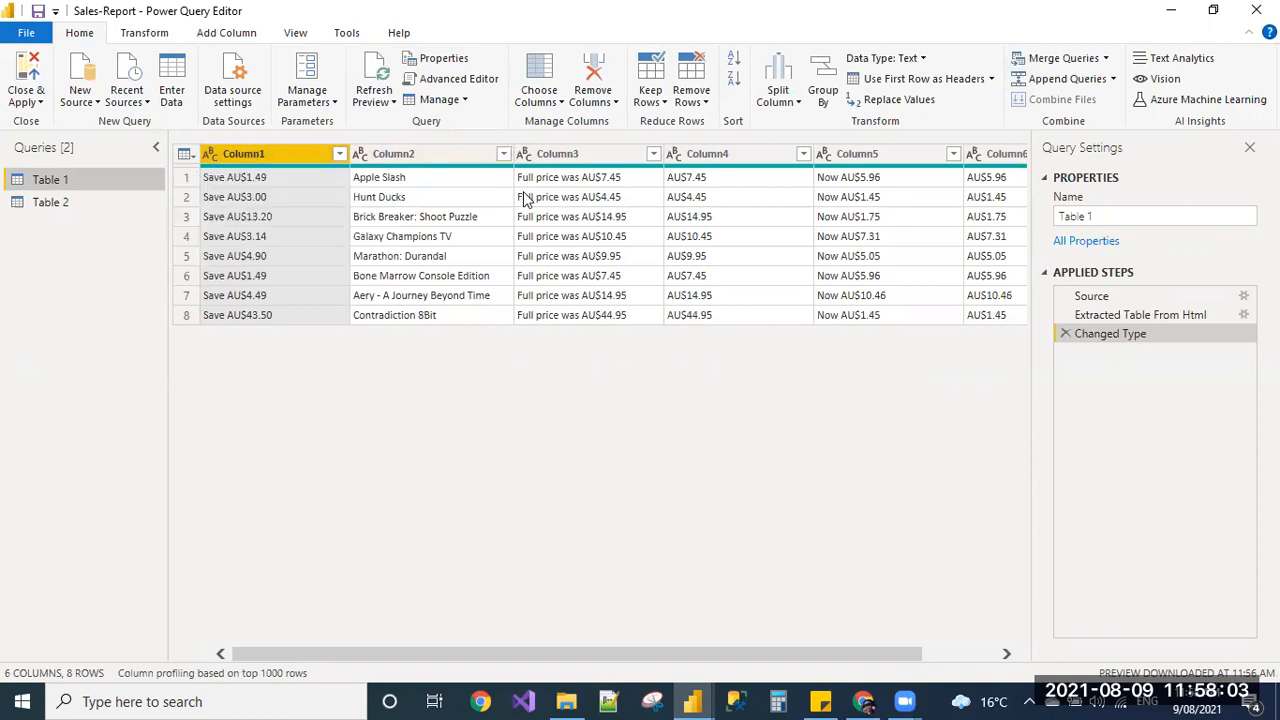
mouse_move(365, 160)
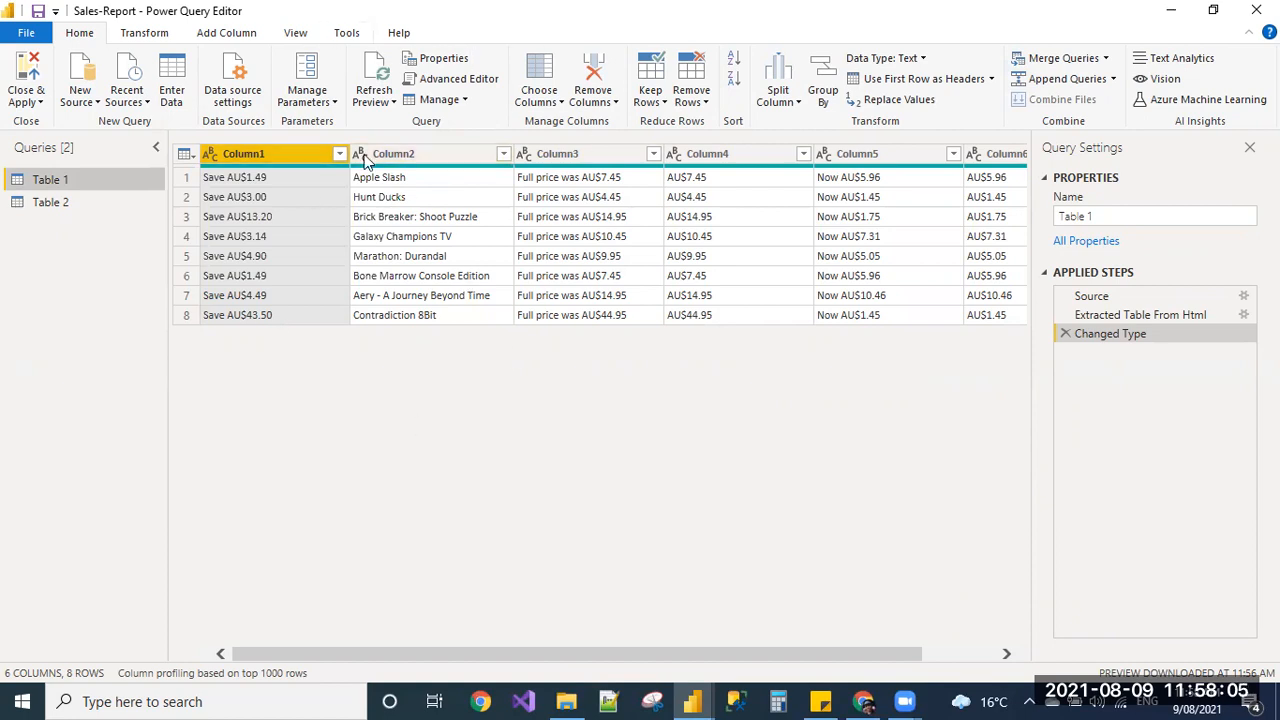
mouse_move(228, 280)
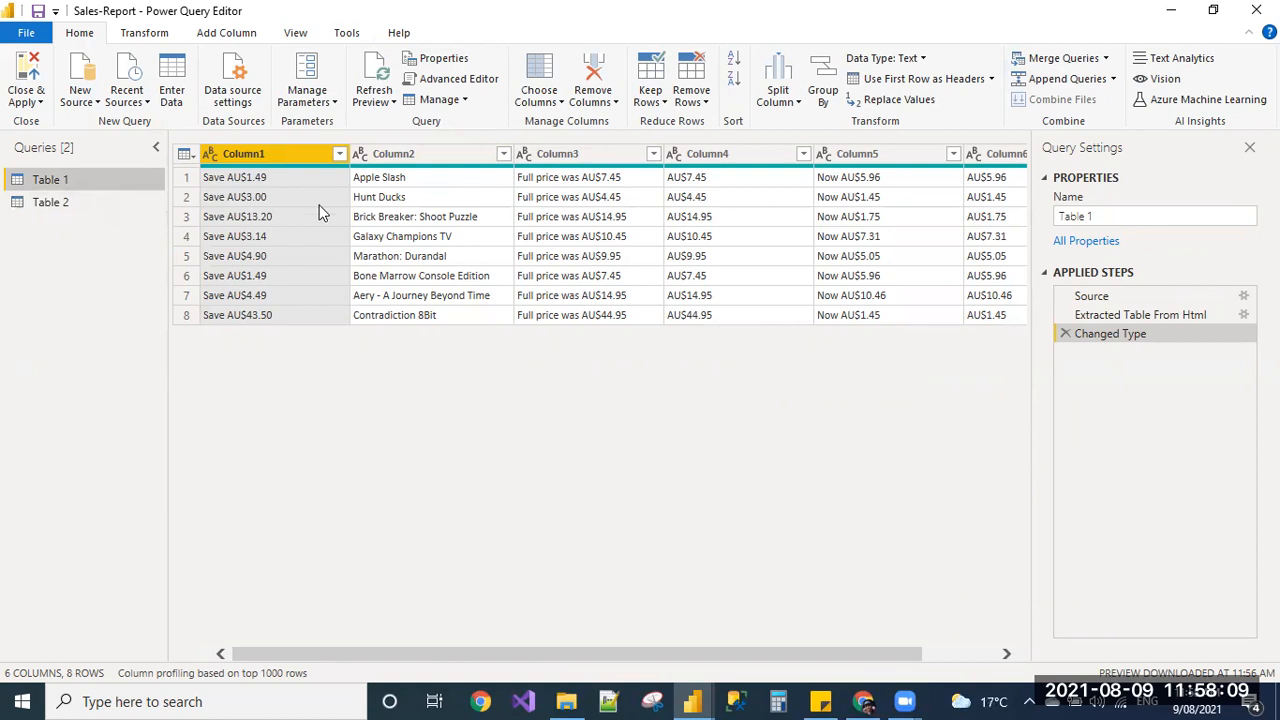
mouse_move(319, 231)
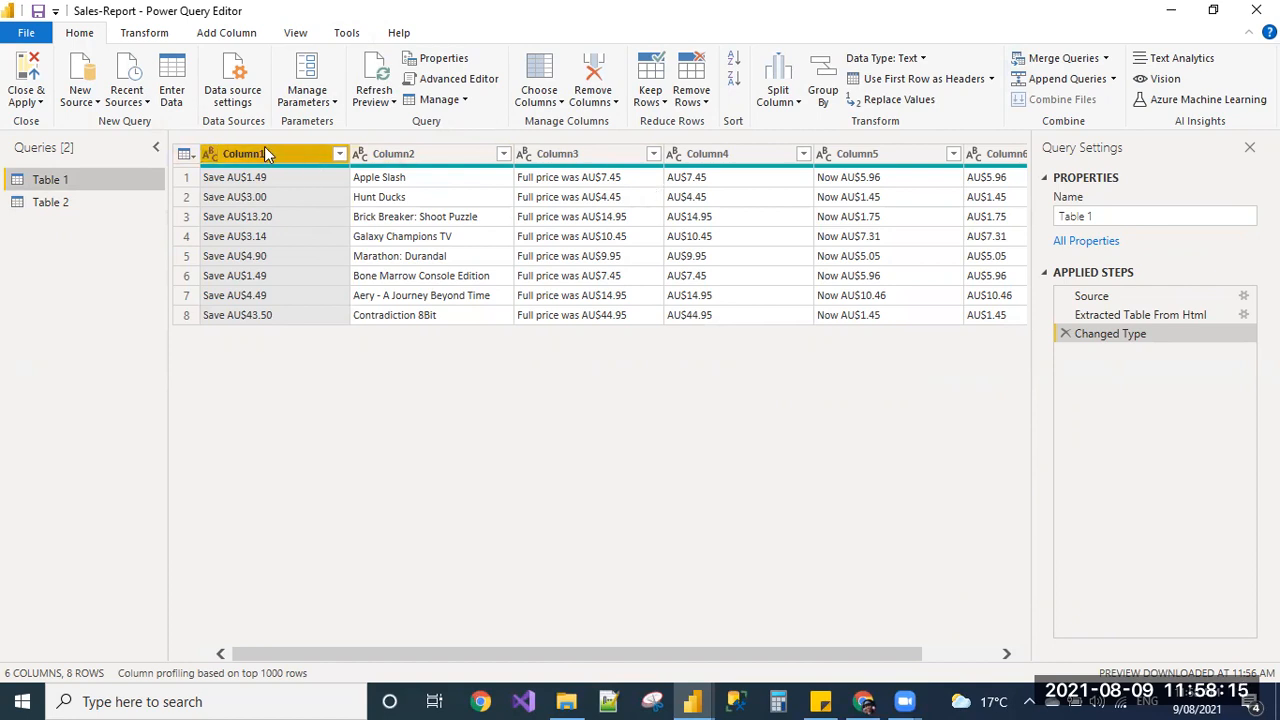
- Rename columns to Amount, Desc, Full price, Sale Price and the query to Top GAmes
double_click(245, 153)
text(Amount)
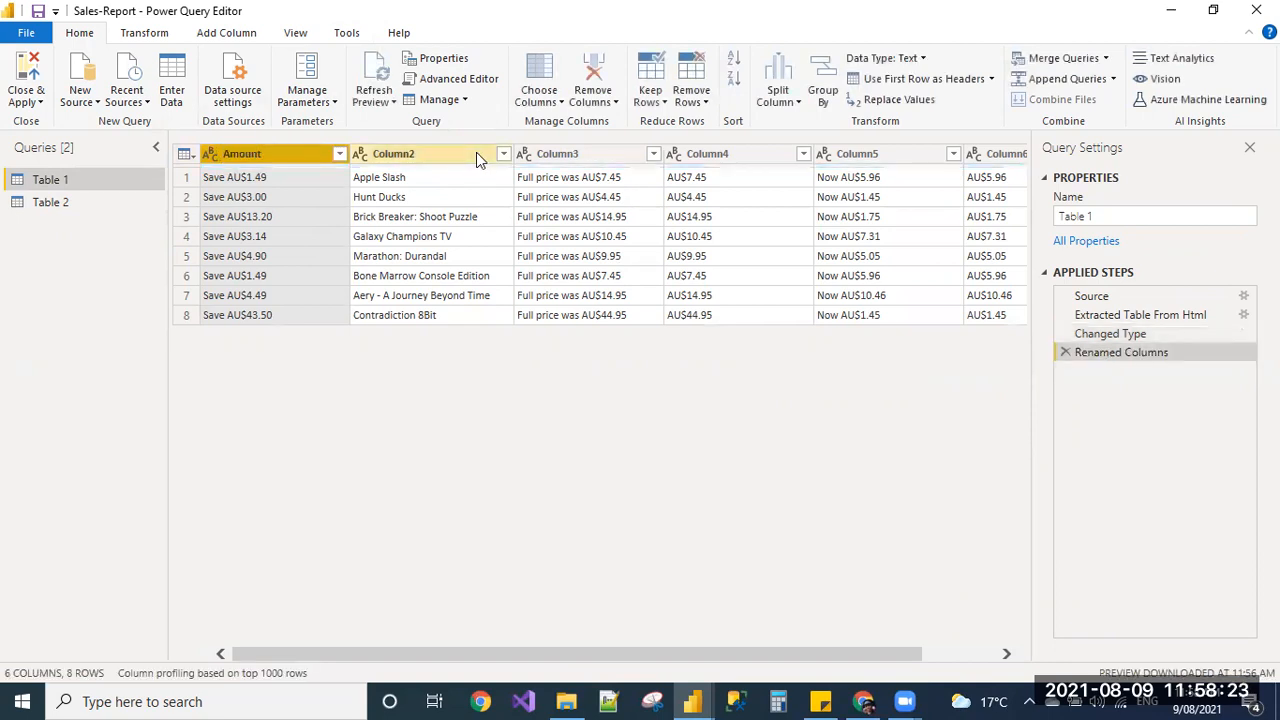
double_click(394, 153)
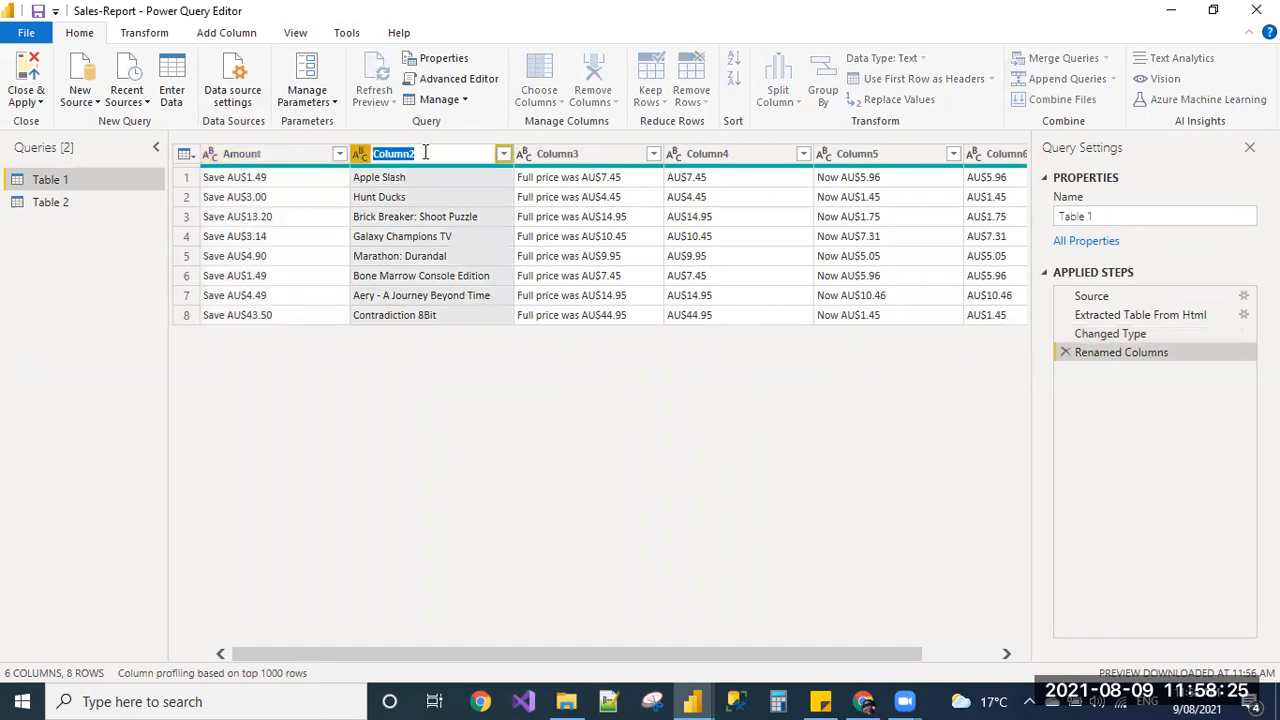
text(Desc)
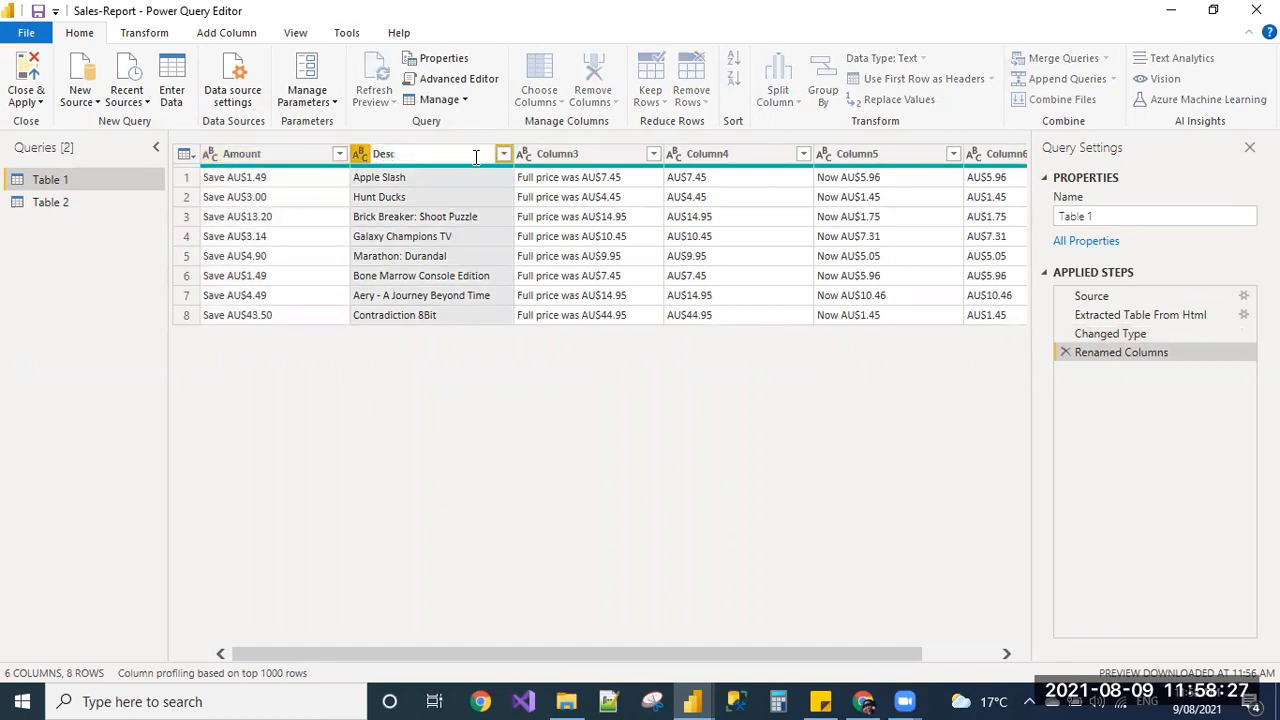
double_click(557, 153)
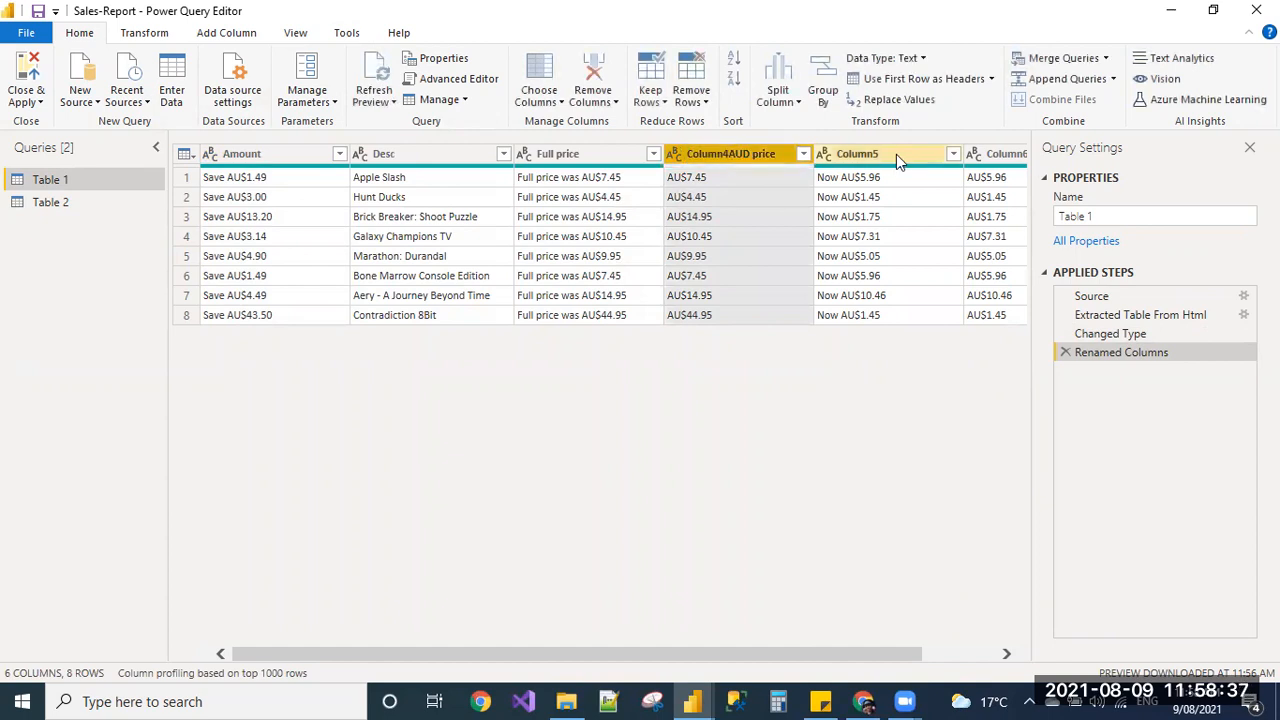
double_click(860, 153)
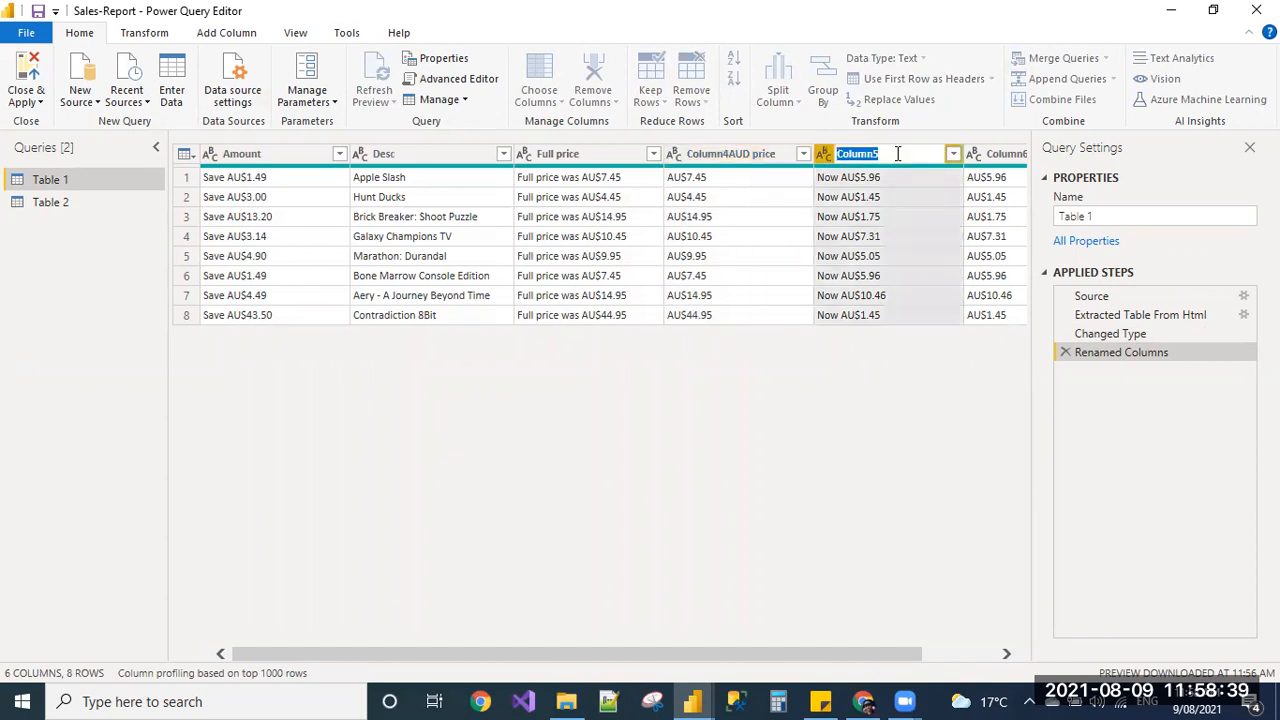
text(Sale Price)
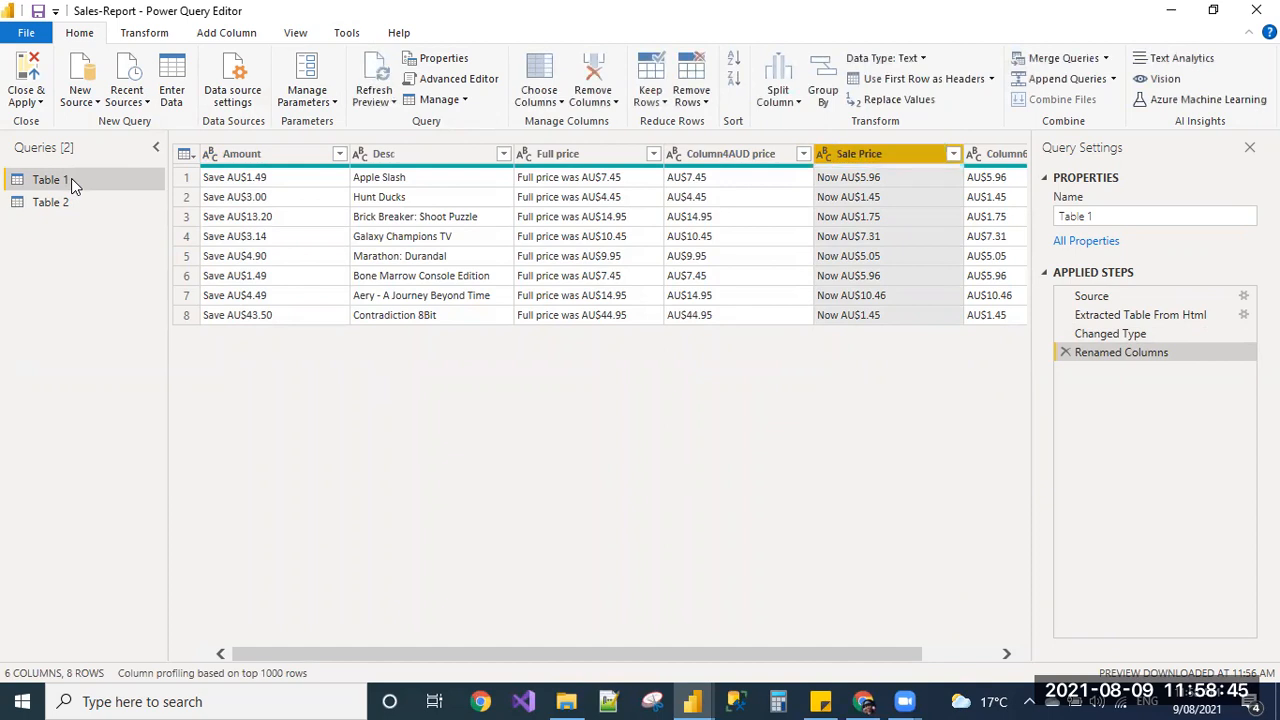
double_click(47, 180)
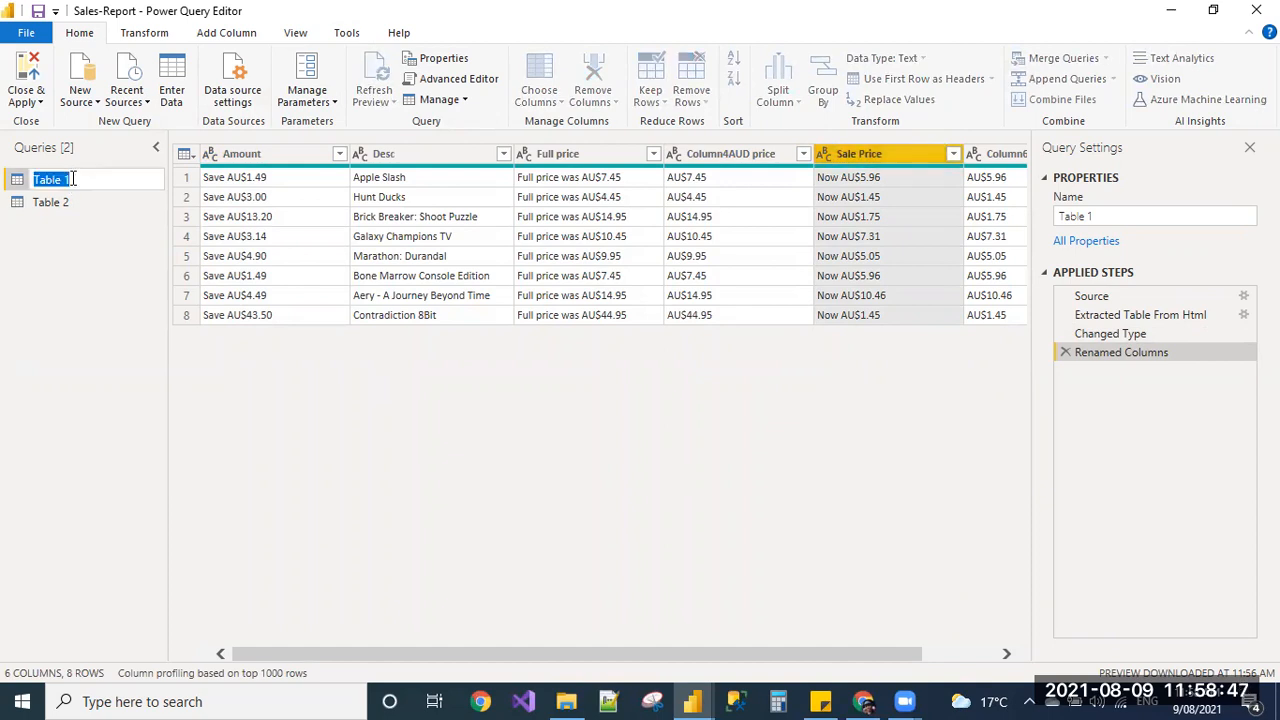
text(Top GAmes)
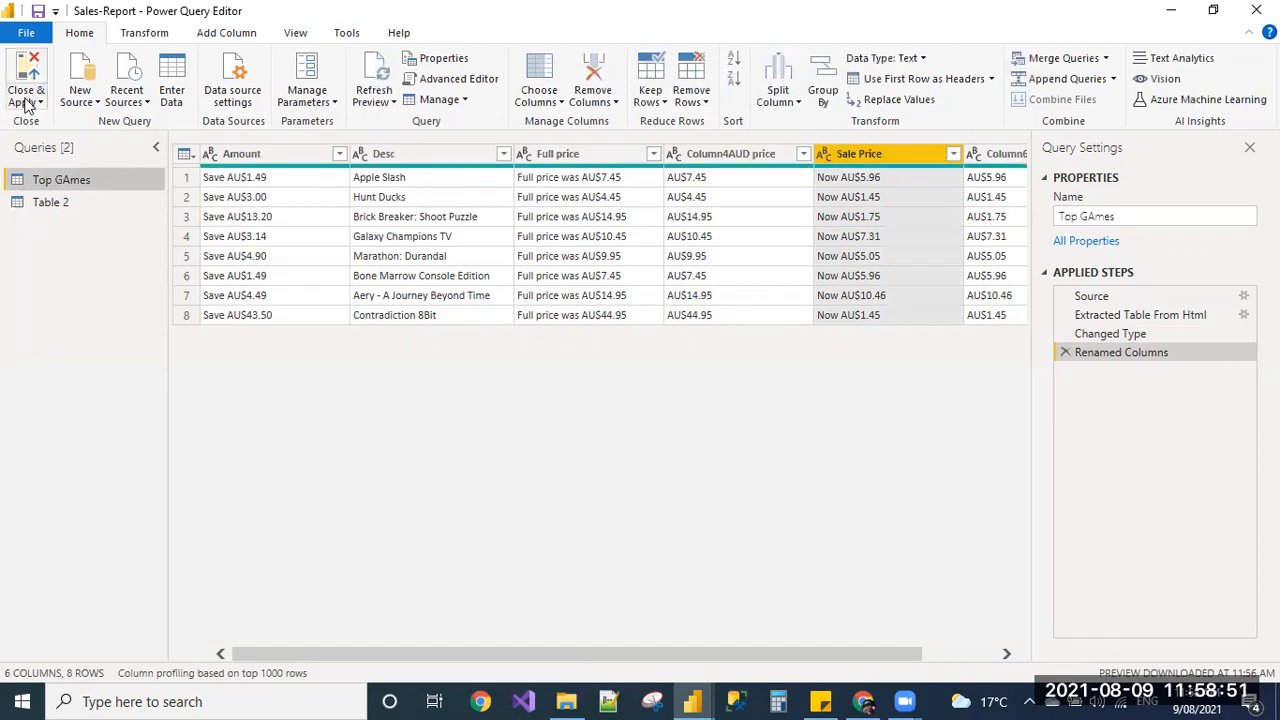
- Close & Apply the query changes, then switch to Data view
click(24, 80)
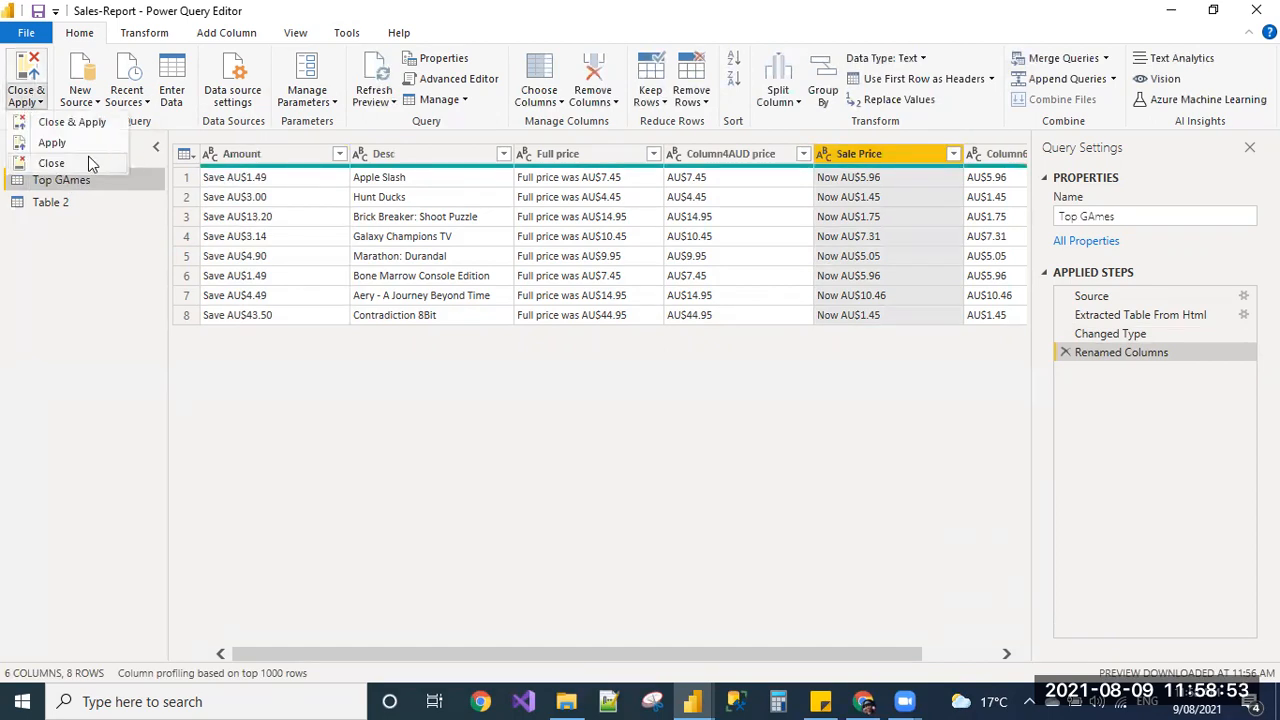
click(52, 162)
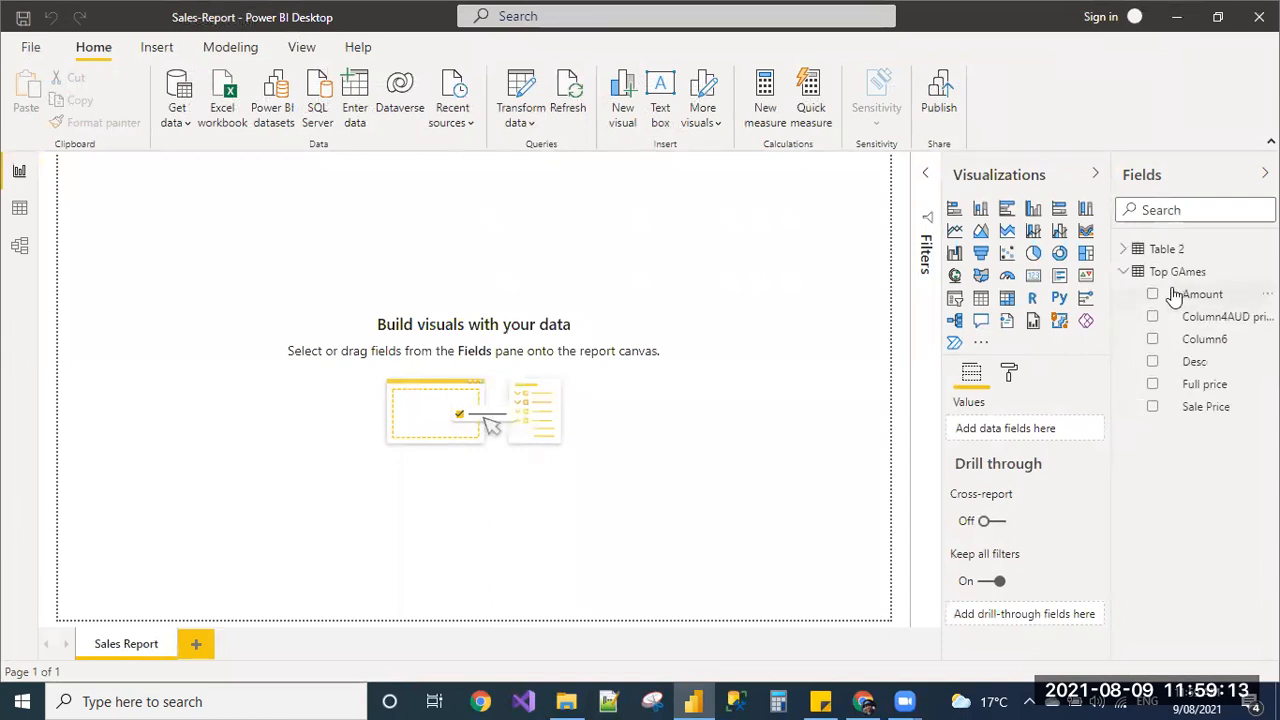
mouse_move(1160, 290)
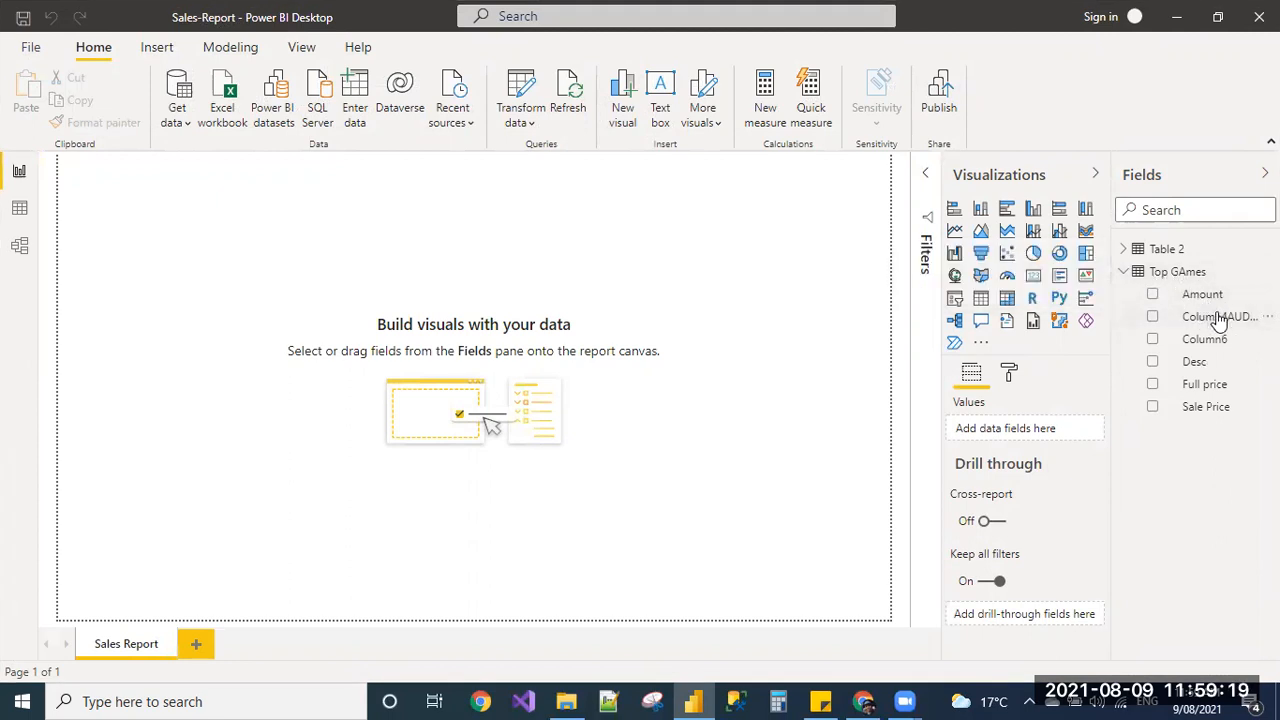
mouse_move(1206, 414)
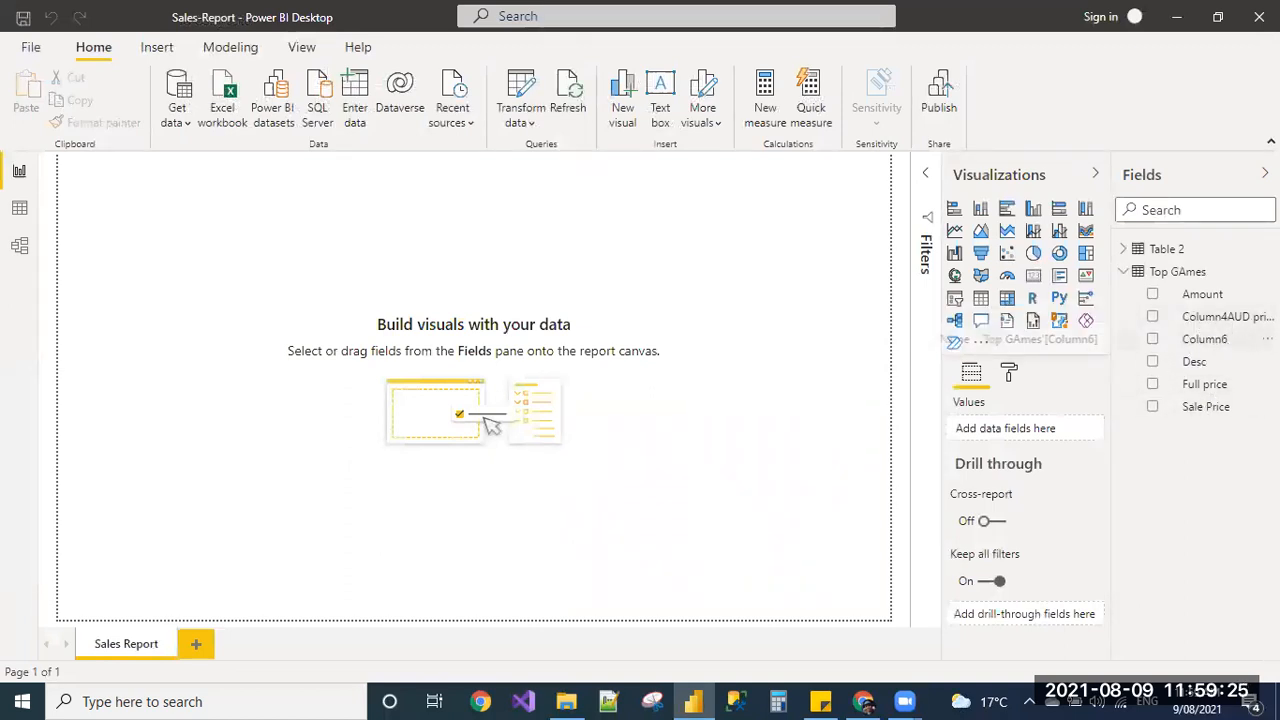
click(18, 208)
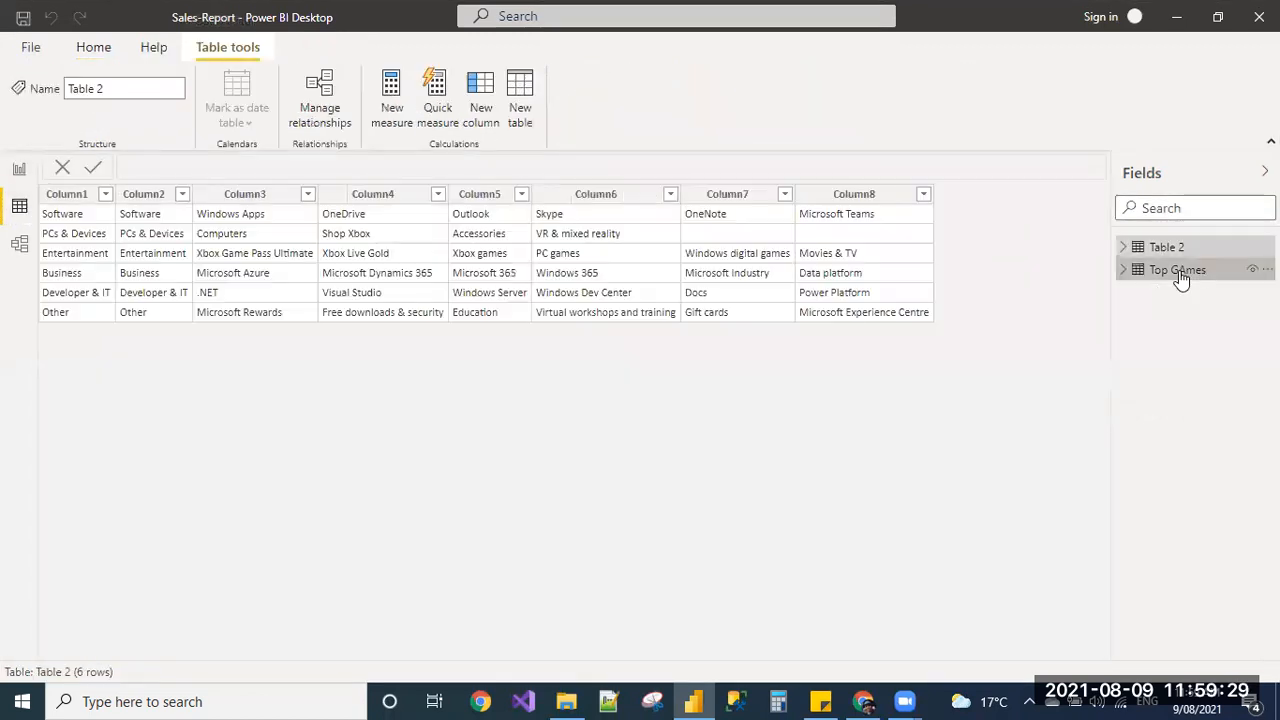
- Show the Top GAmes table and rename its Column4AUD price field to AUD price
click(1179, 269)
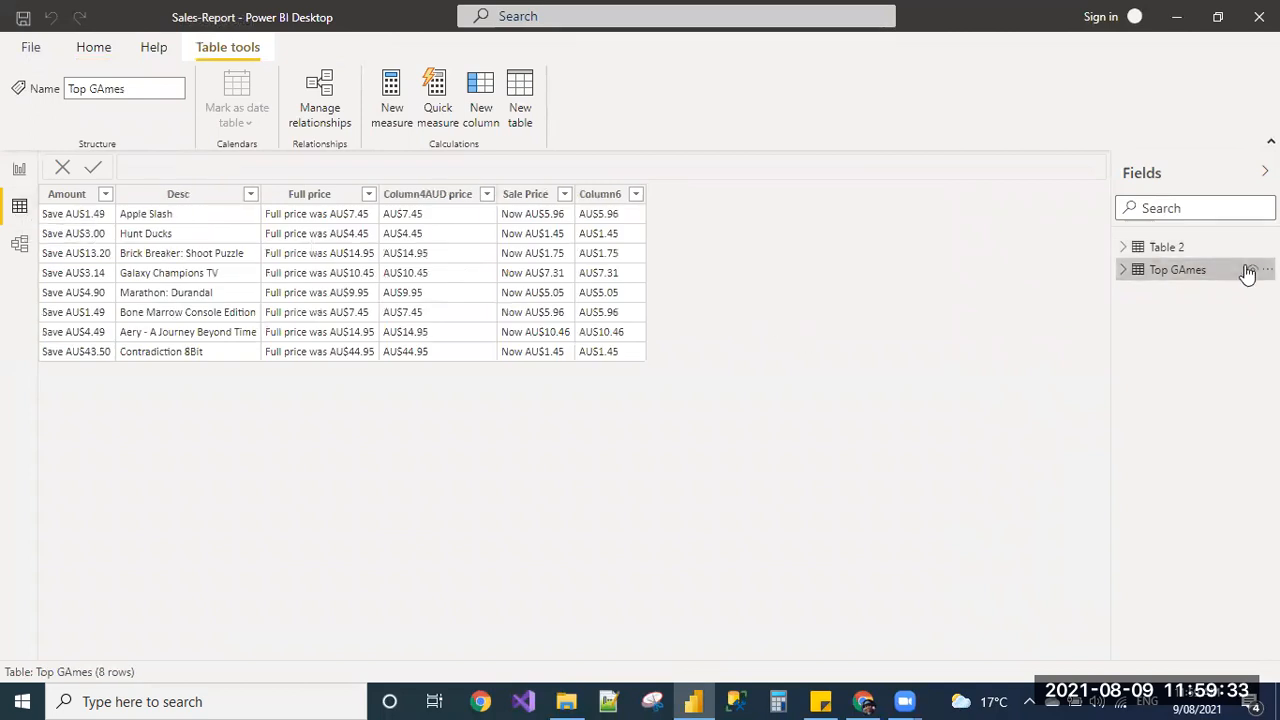
mouse_move(1181, 278)
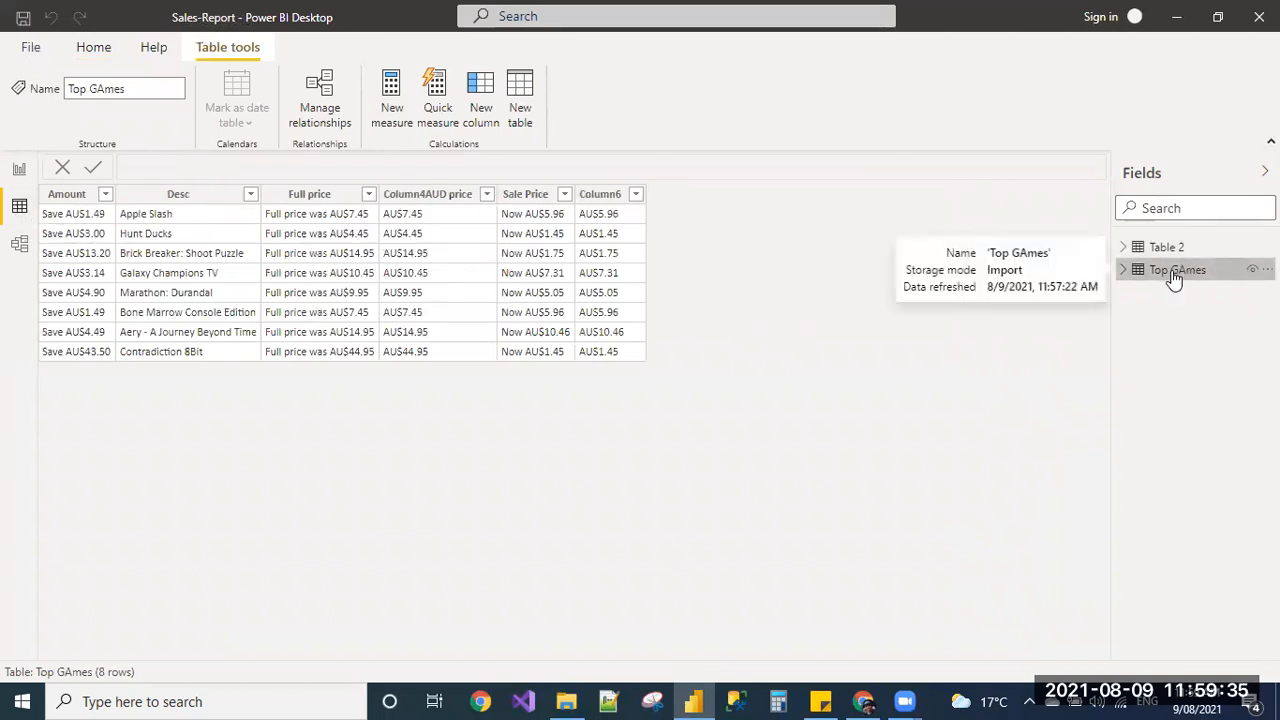
mouse_move(627, 213)
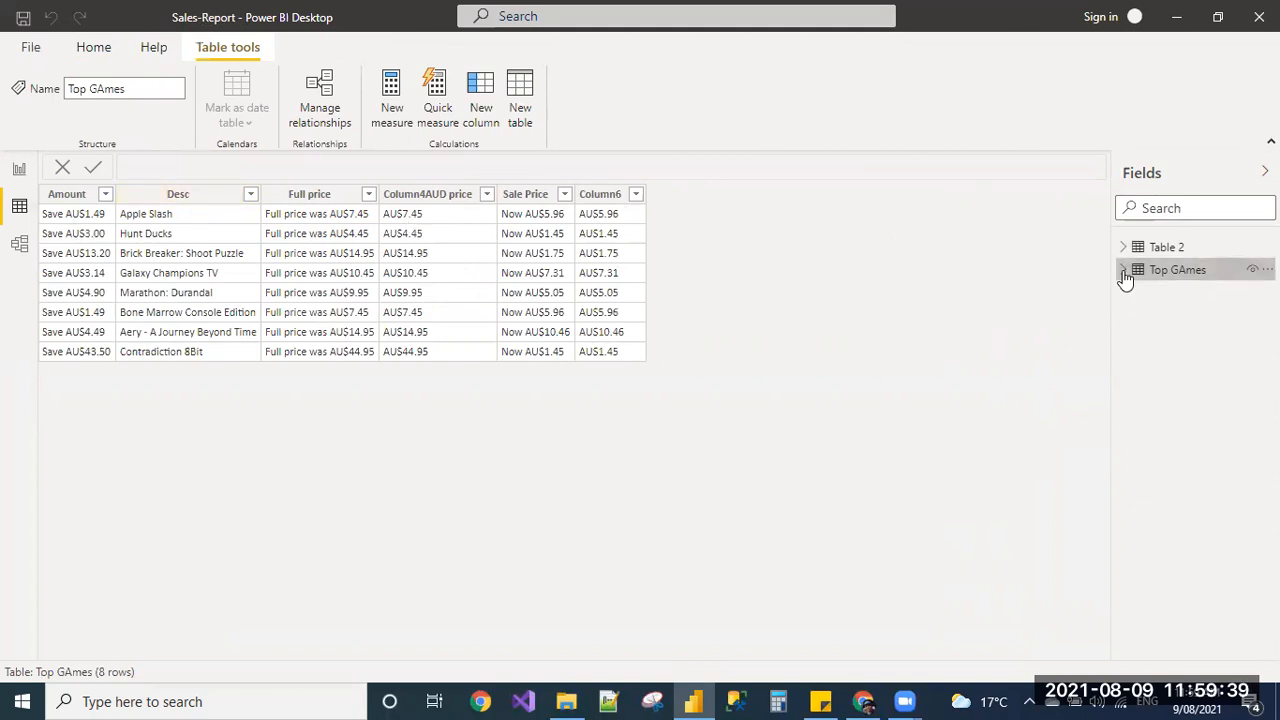
click(1126, 271)
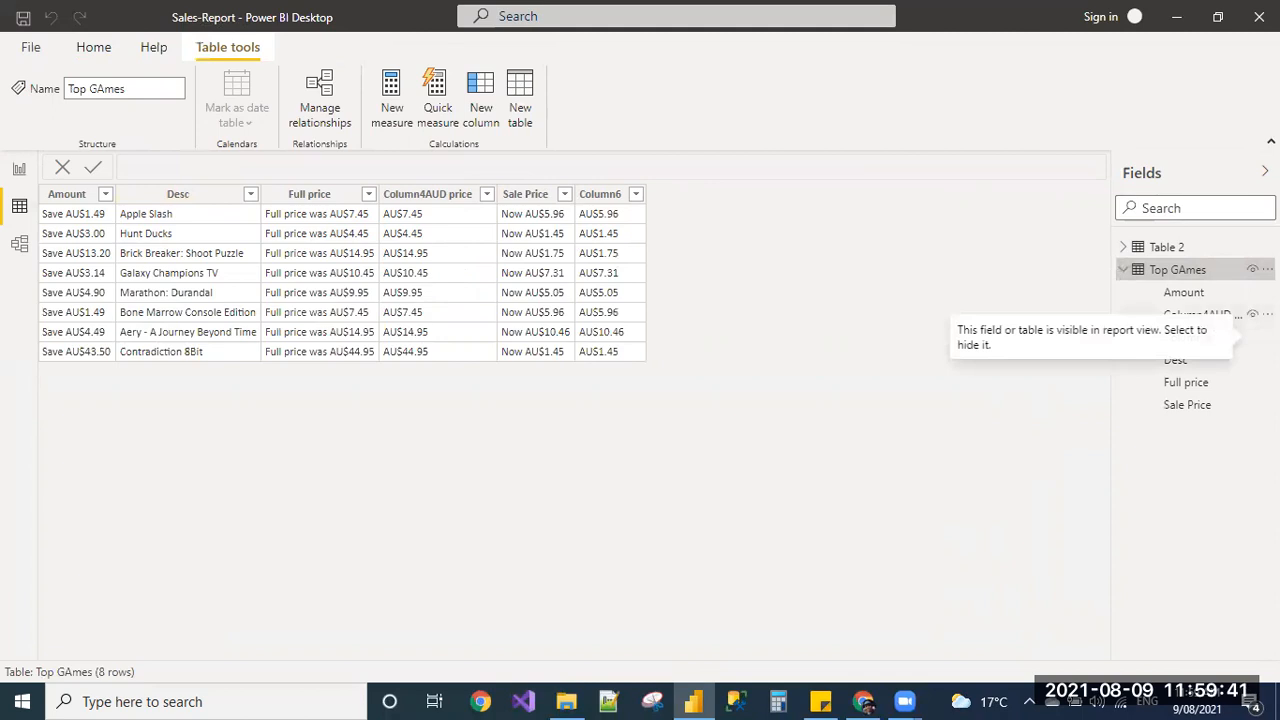
right_click(1194, 269)
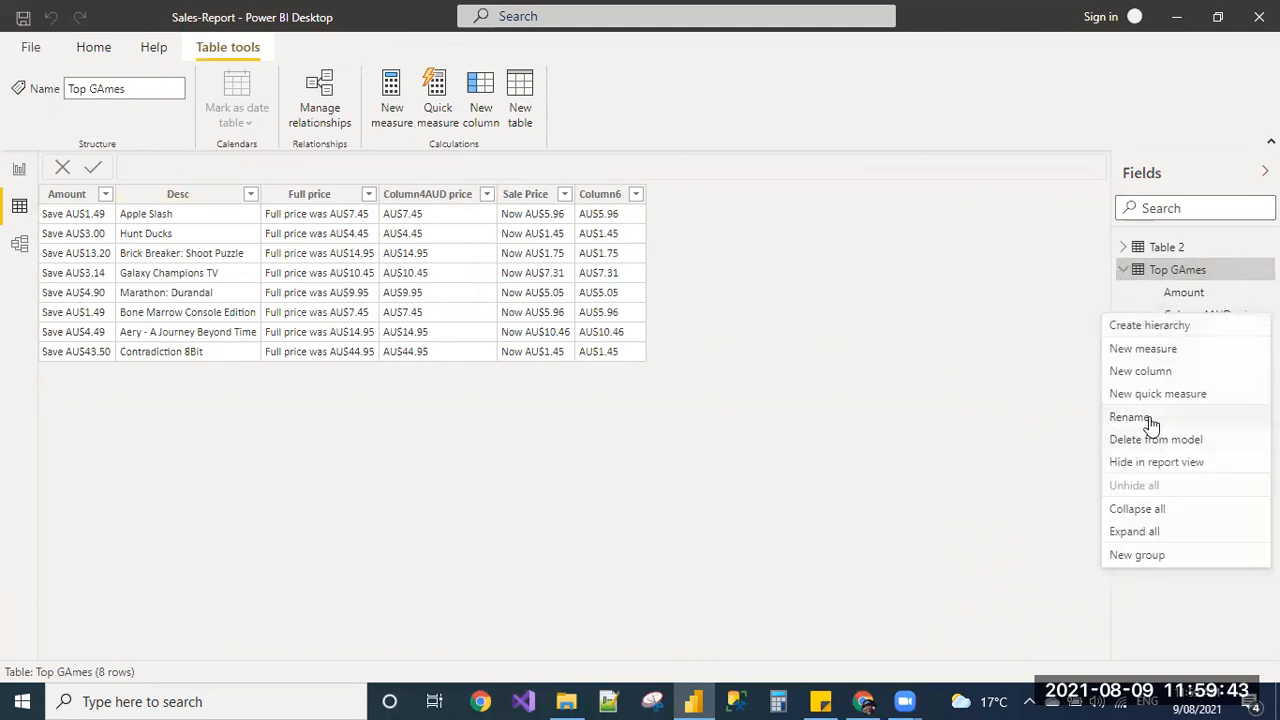
click(1128, 416)
text(AUD price)
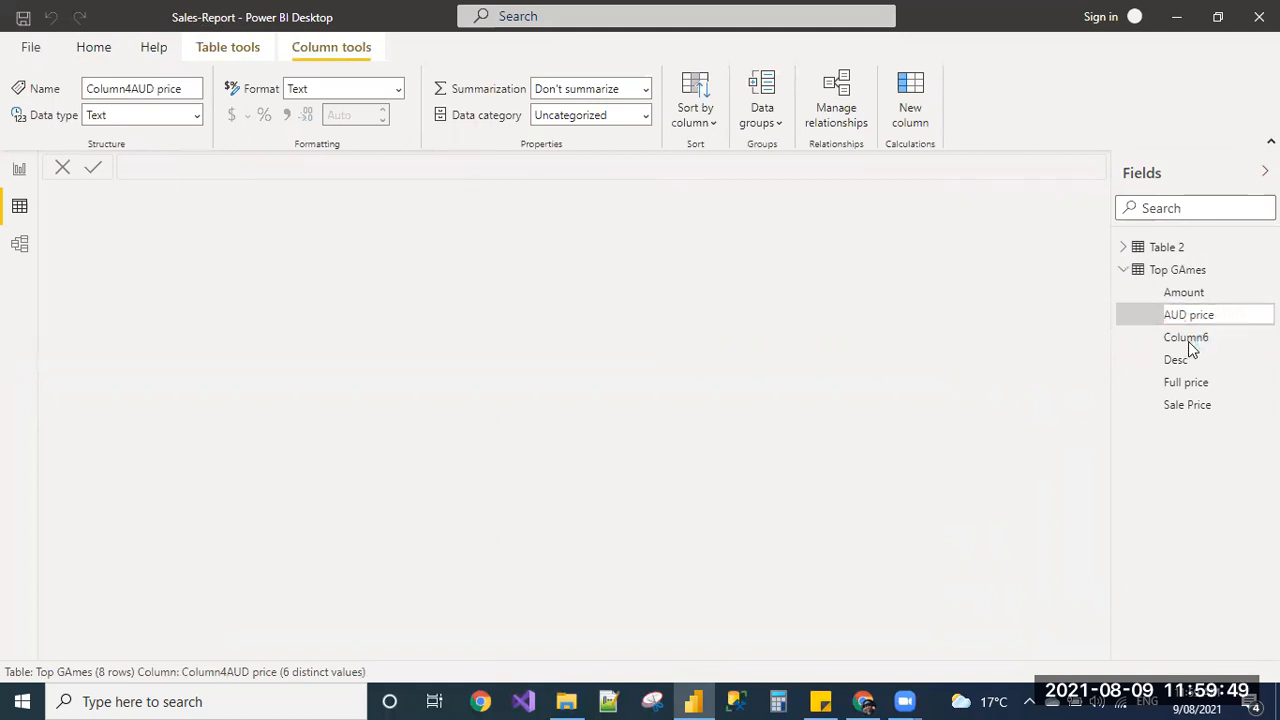
right_click(1188, 314)
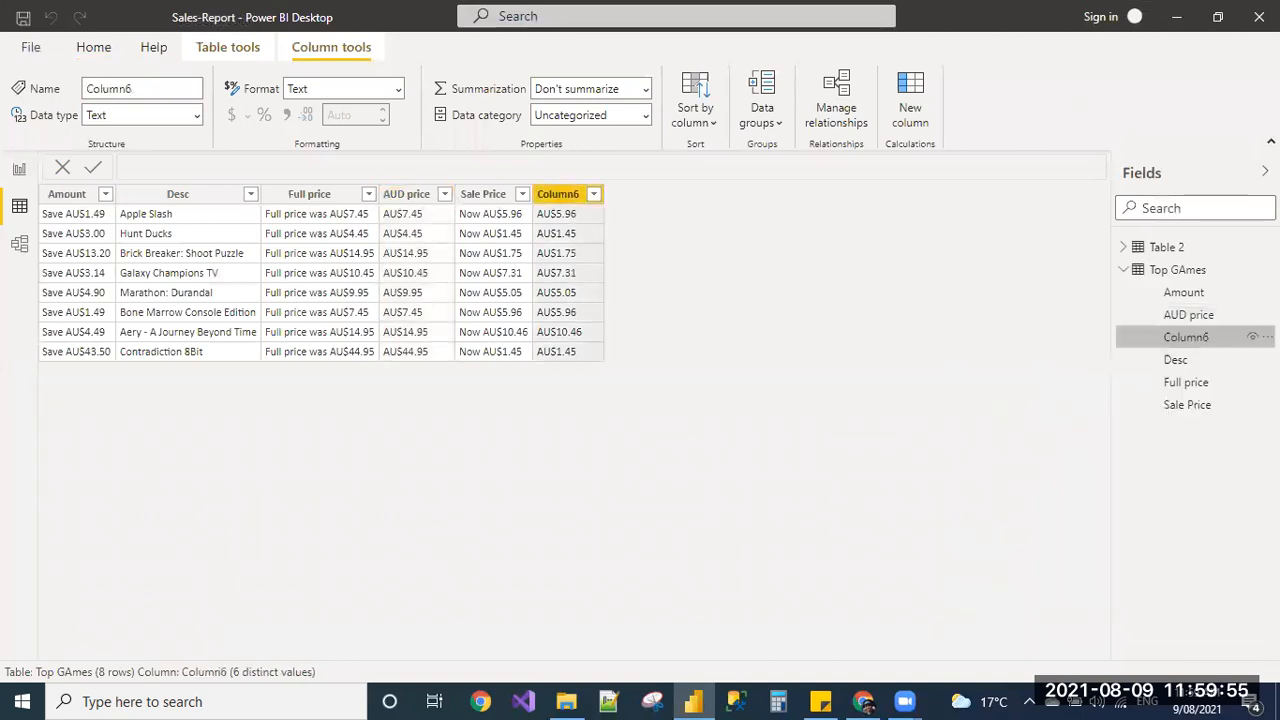
- Rename the Column6 field in Top GAmes to 'Latest Price'
right_click(1183, 336)
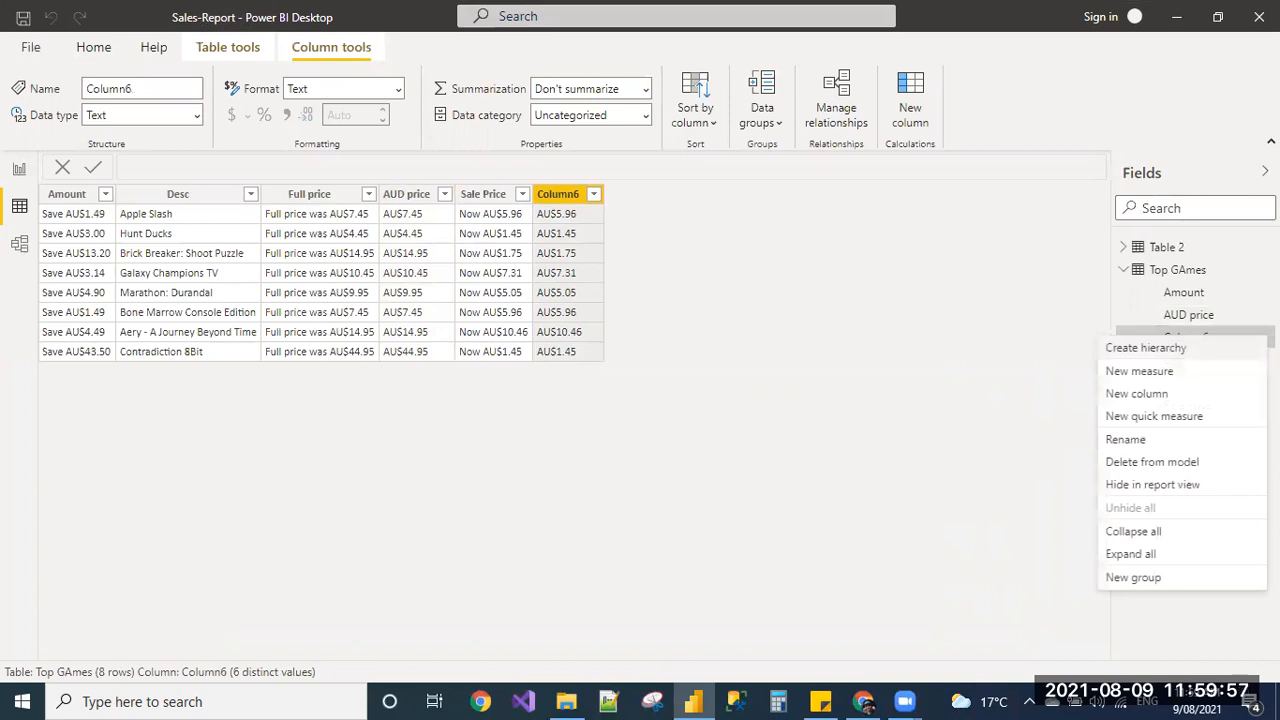
mouse_move(1197, 462)
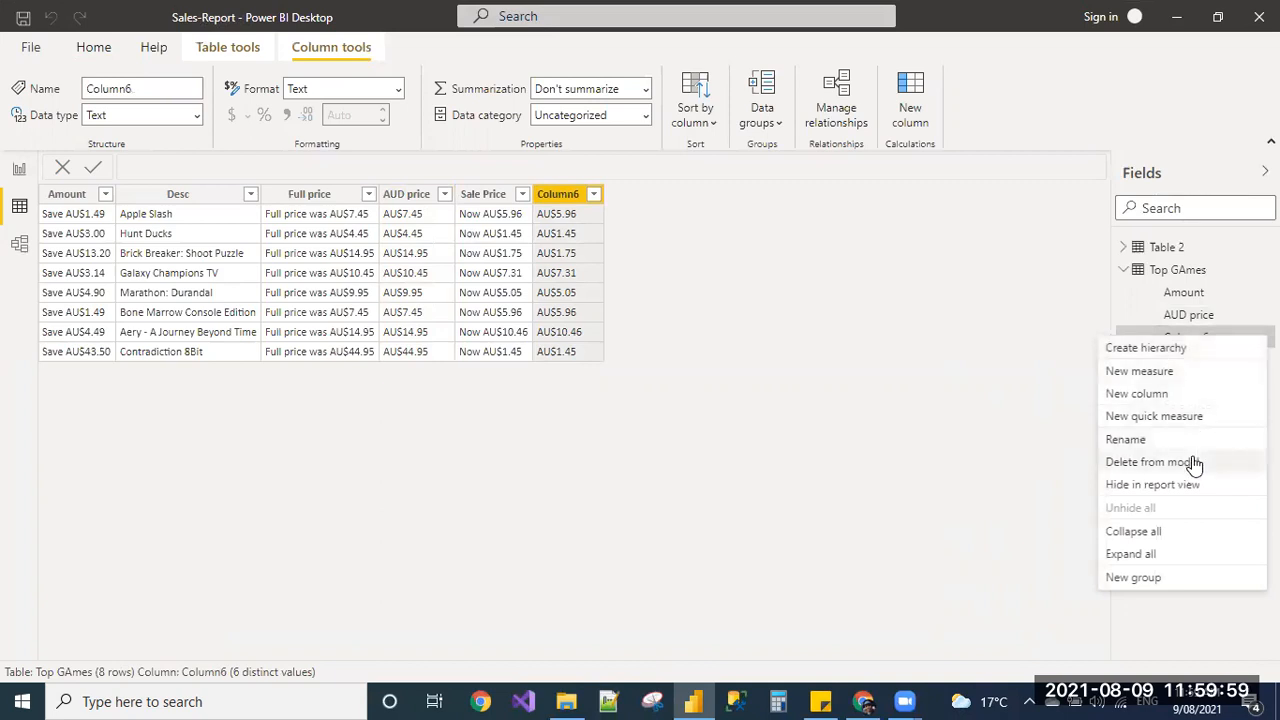
click(1147, 462)
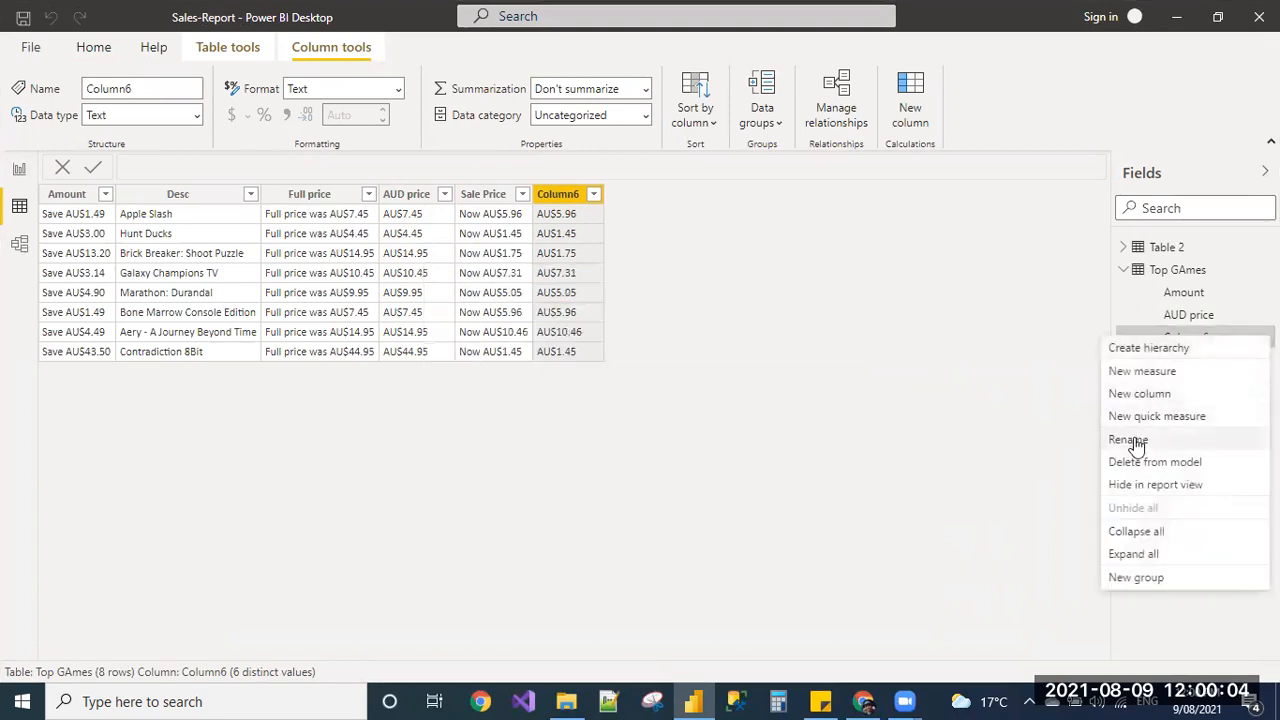
click(1128, 439)
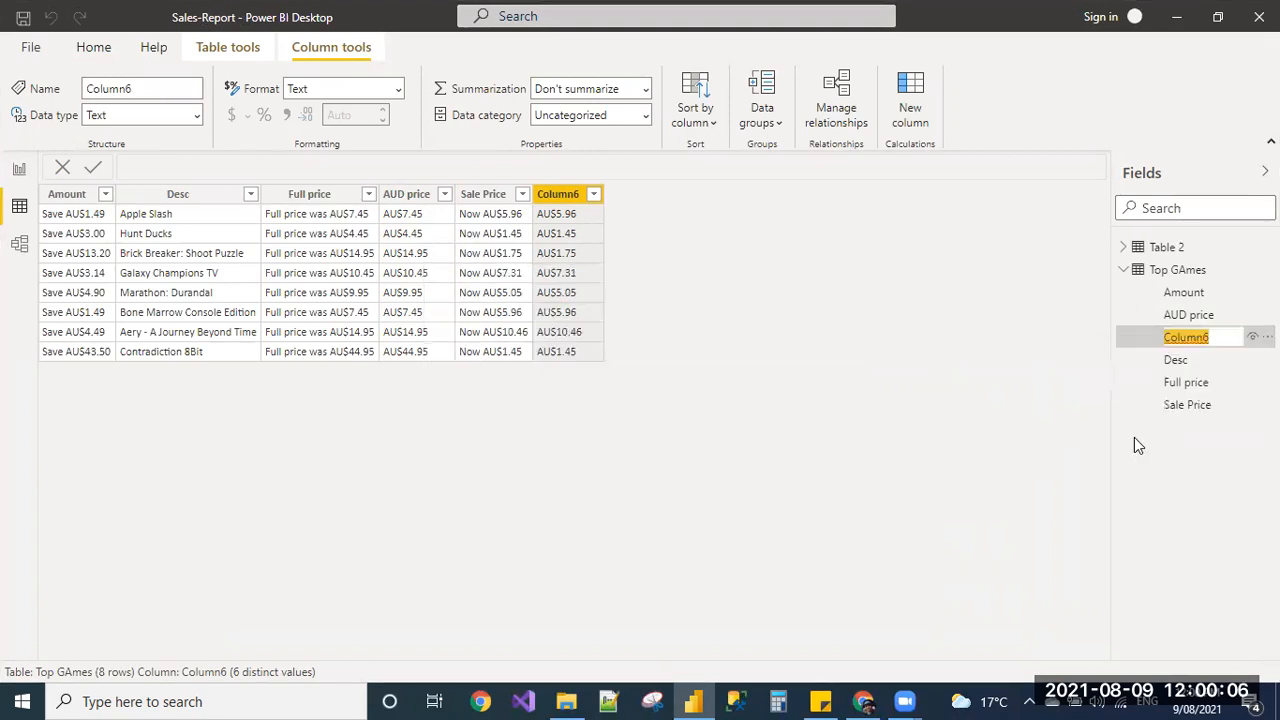
text(Latest Price)
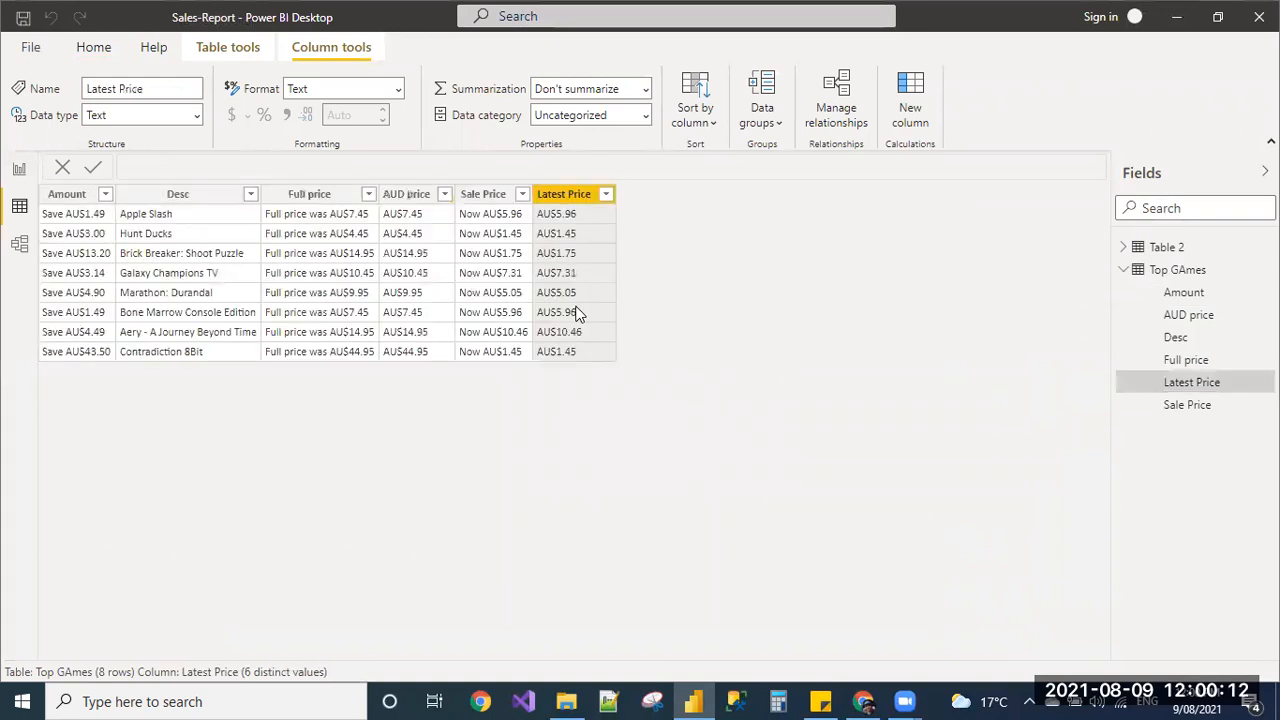
mouse_move(15, 172)
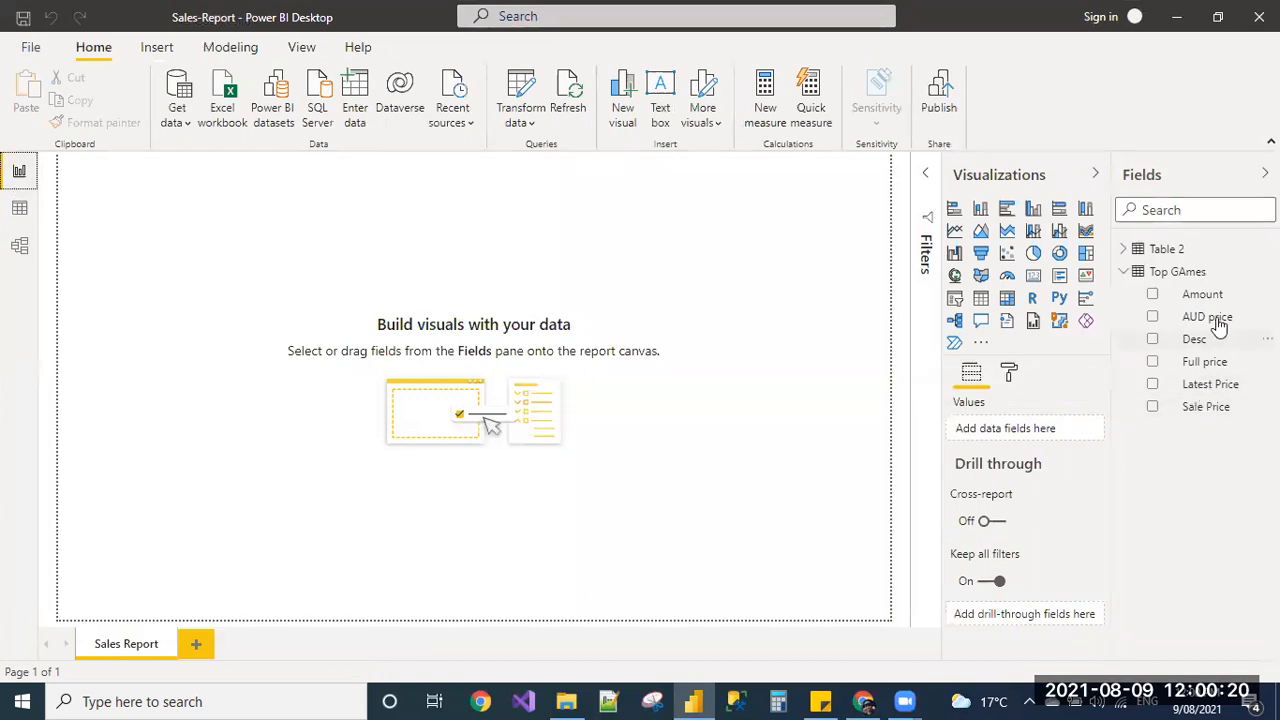
mouse_move(1177, 294)
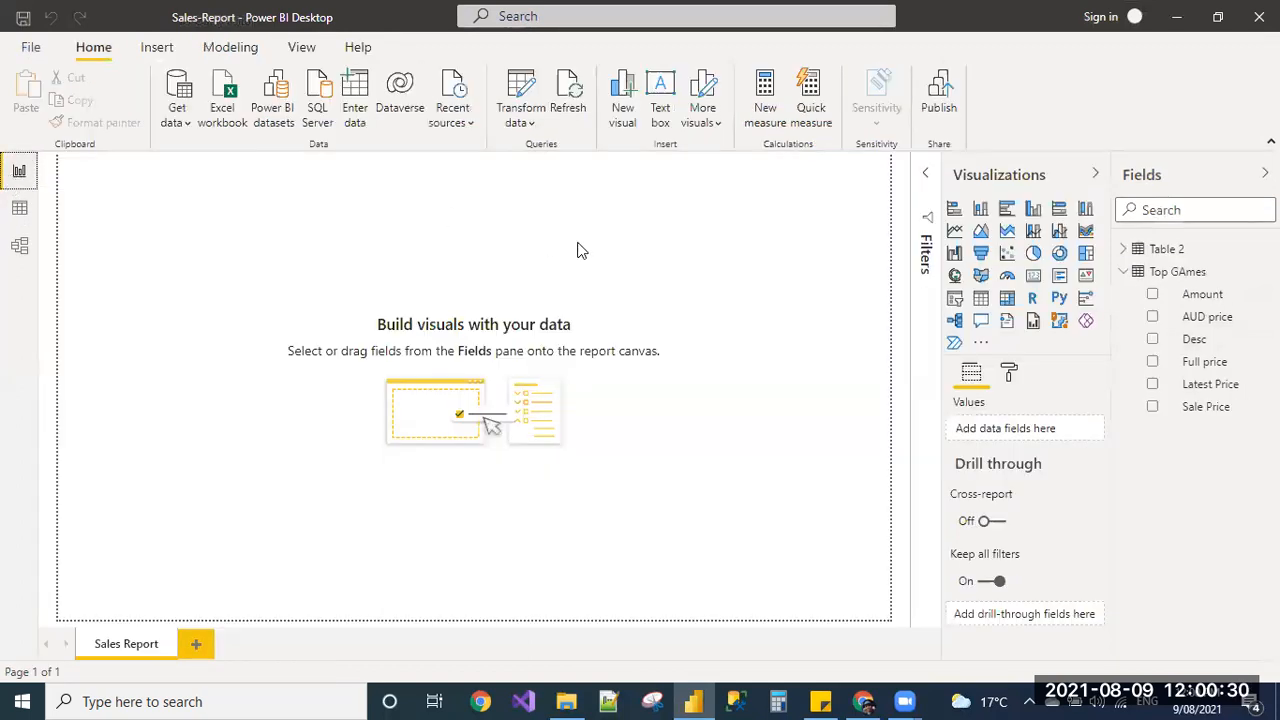
mouse_move(1206, 316)
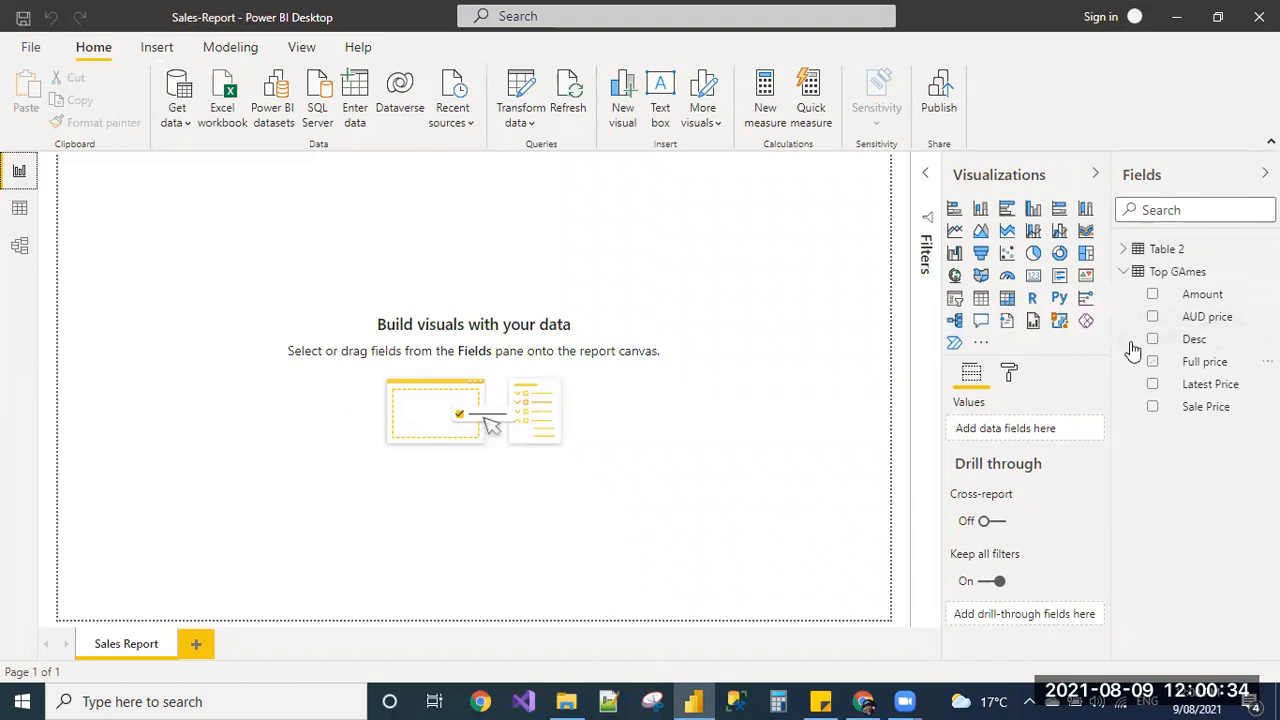
mouse_move(759, 428)
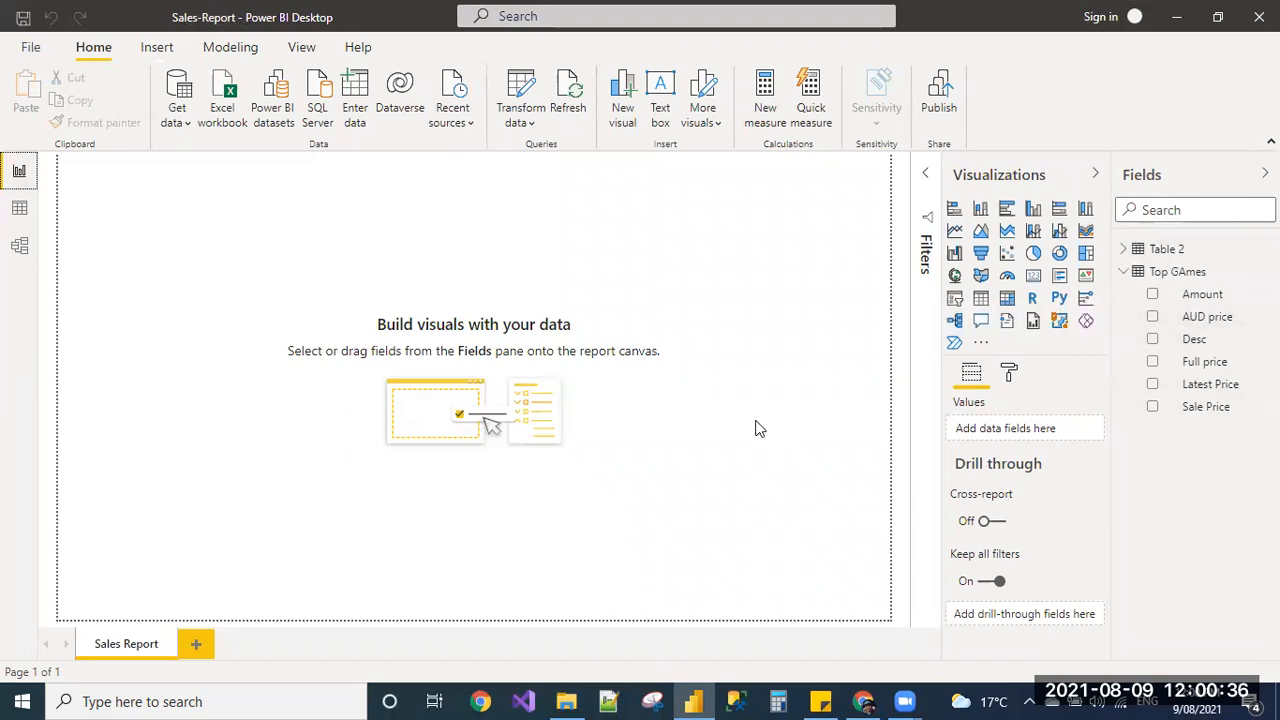